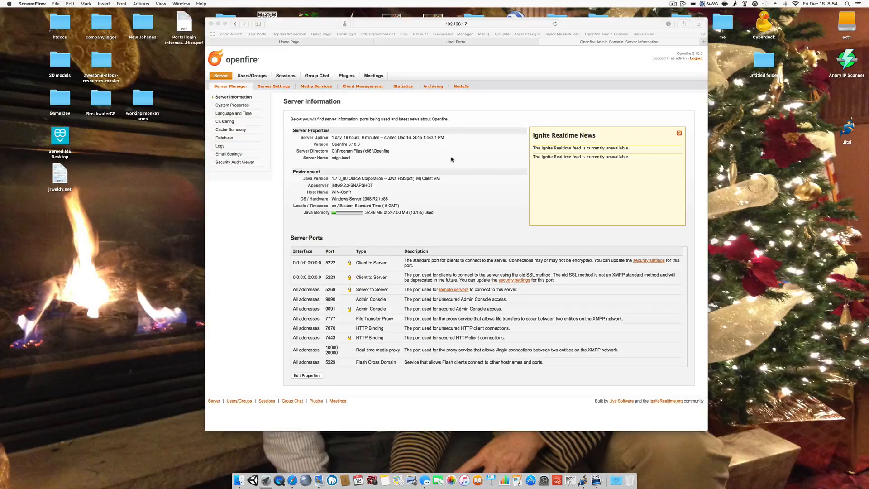
pyautogui.moveTo(451, 180)
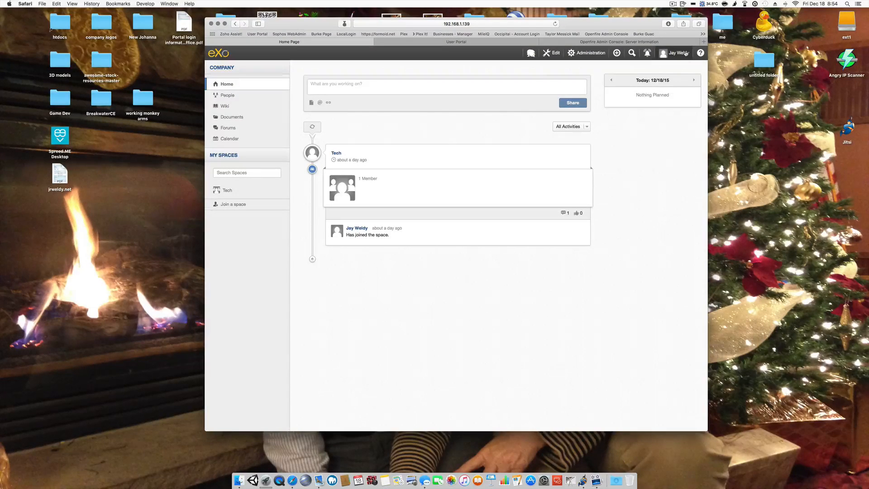
pyautogui.click(676, 52)
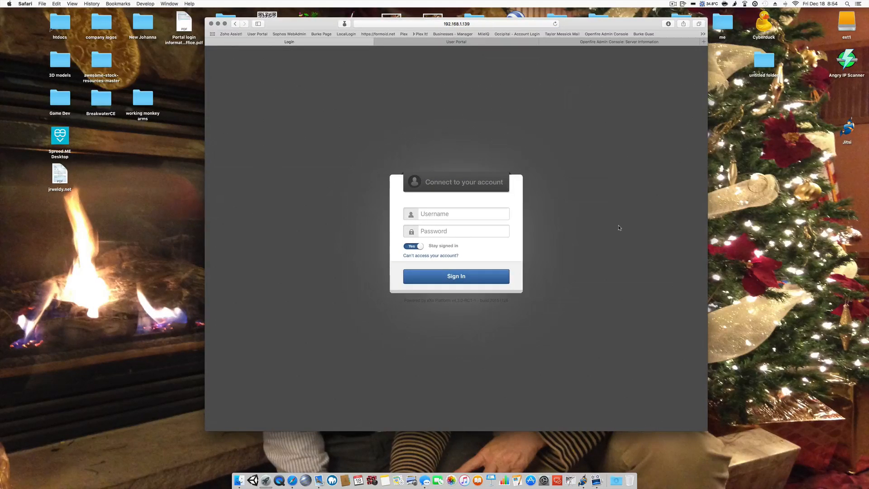
pyautogui.moveTo(608, 203)
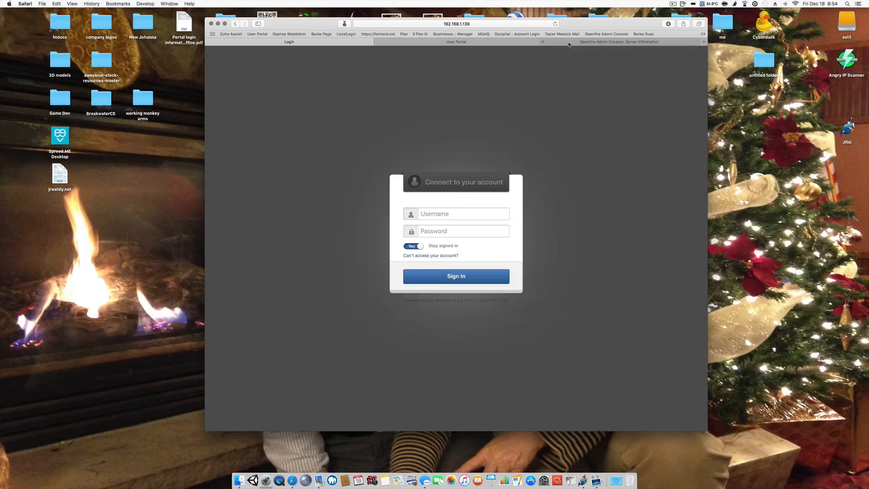
pyautogui.click(456, 213)
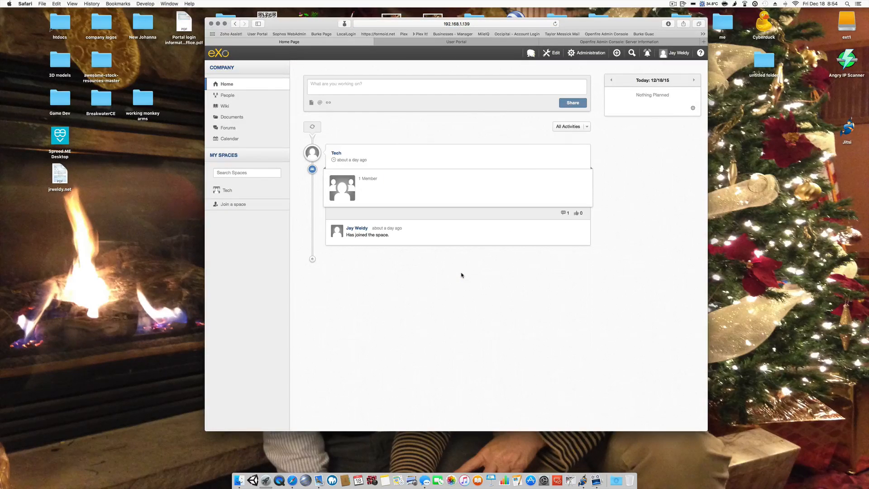
pyautogui.moveTo(519, 109)
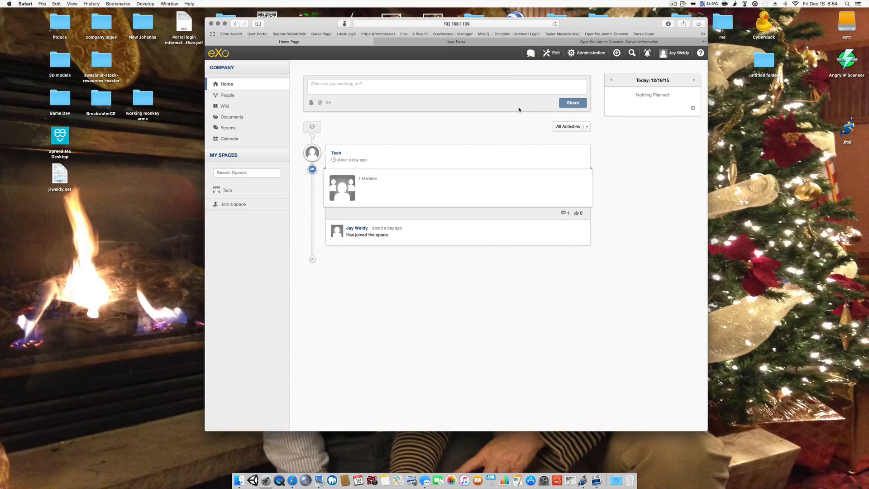
pyautogui.click(531, 52)
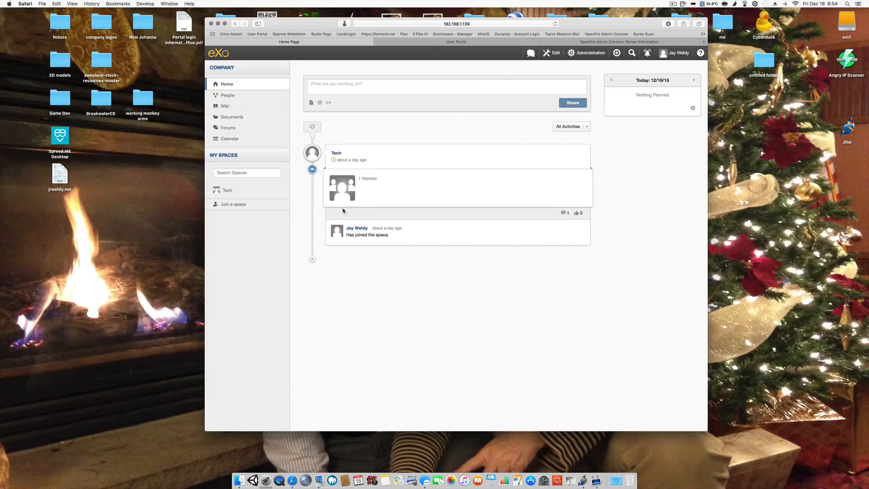
pyautogui.moveTo(496, 177)
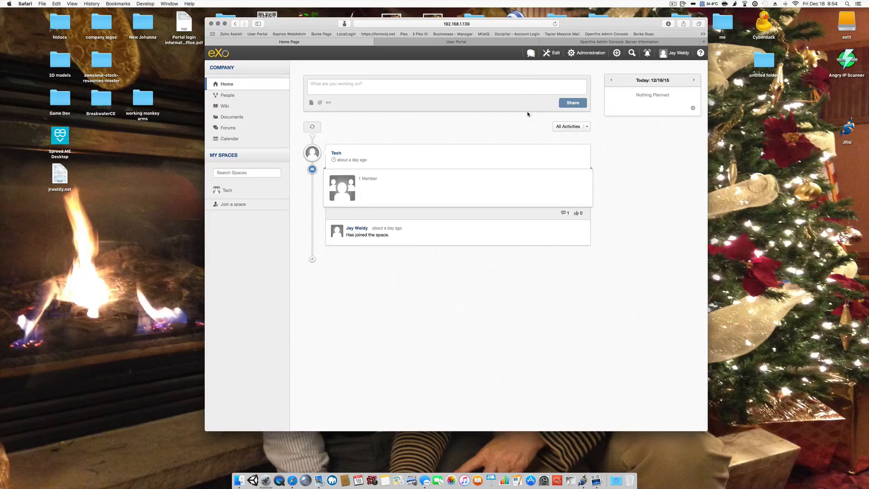
# - Return to the Openfire Admin Console tab showing the Server Information page
pyautogui.click(621, 42)
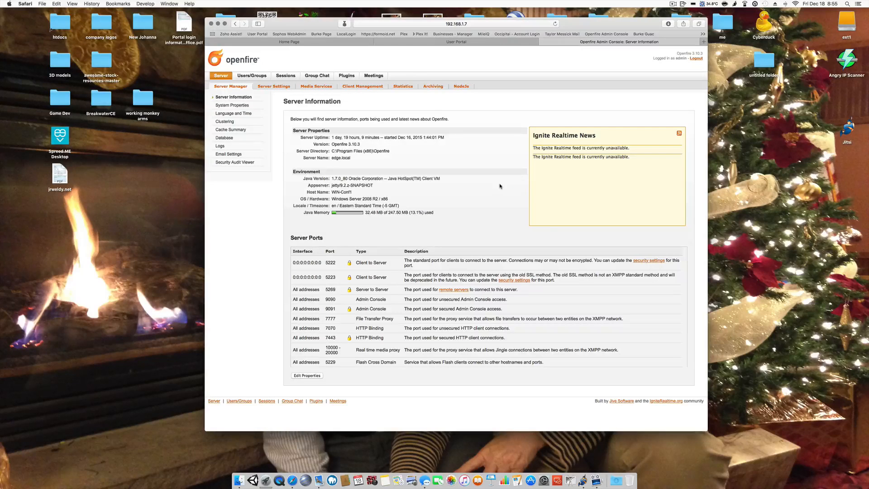
pyautogui.moveTo(530, 480)
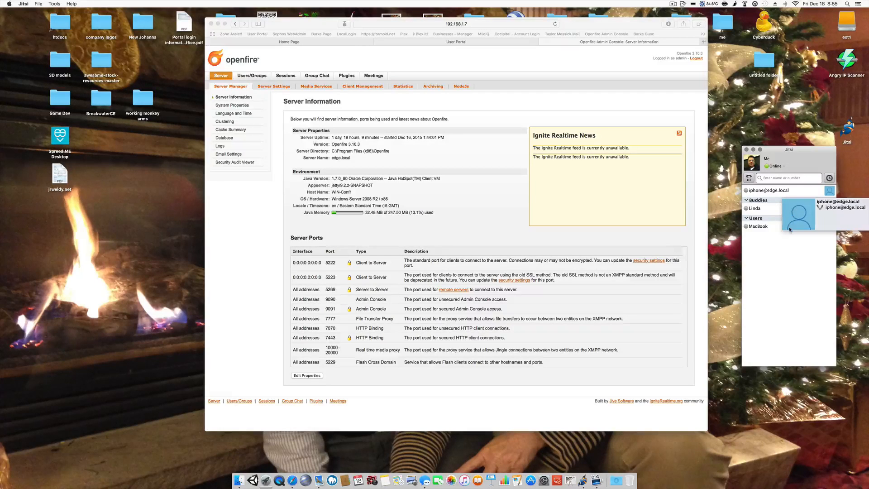
pyautogui.moveTo(791, 315)
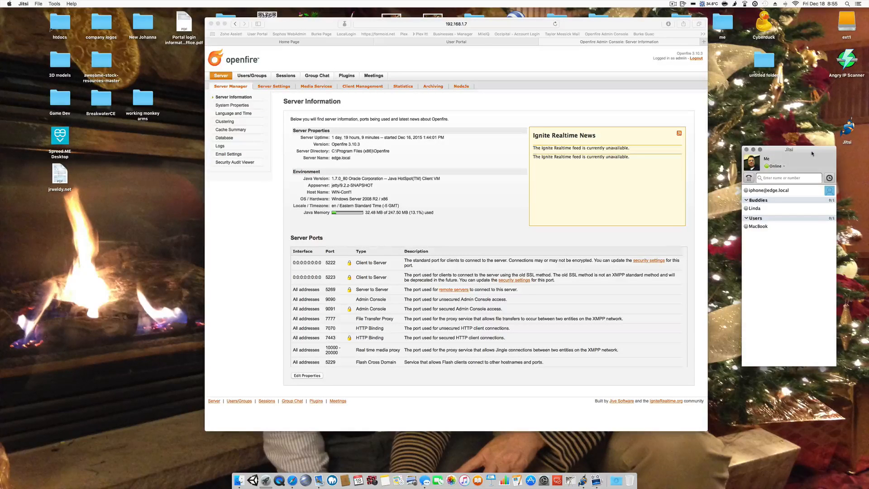
pyautogui.moveTo(788, 149); pyautogui.dragTo(782, 121)
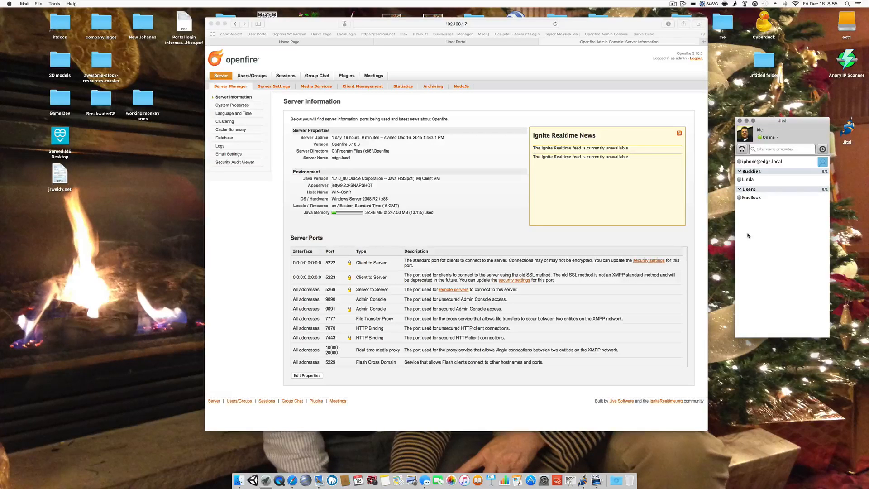
pyautogui.moveTo(761, 233)
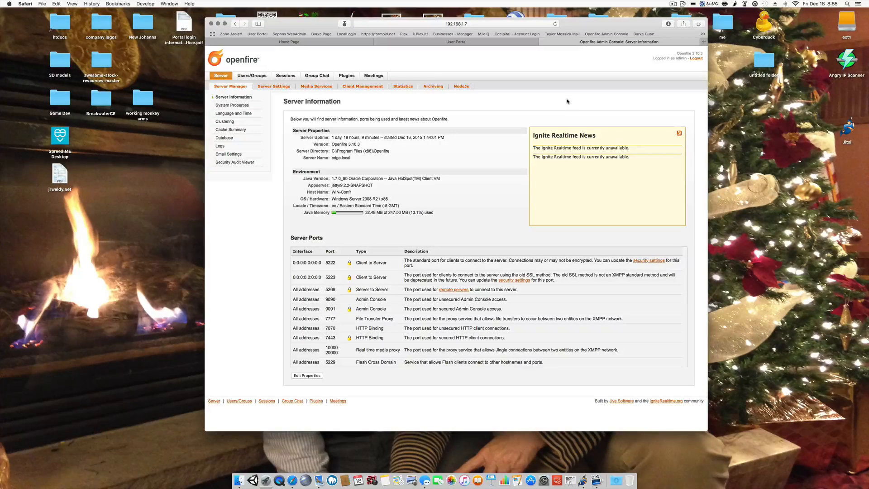
# - Create a room with ID and name 'test', description and topic 'Test Room', 10 max occupants
pyautogui.click(317, 75)
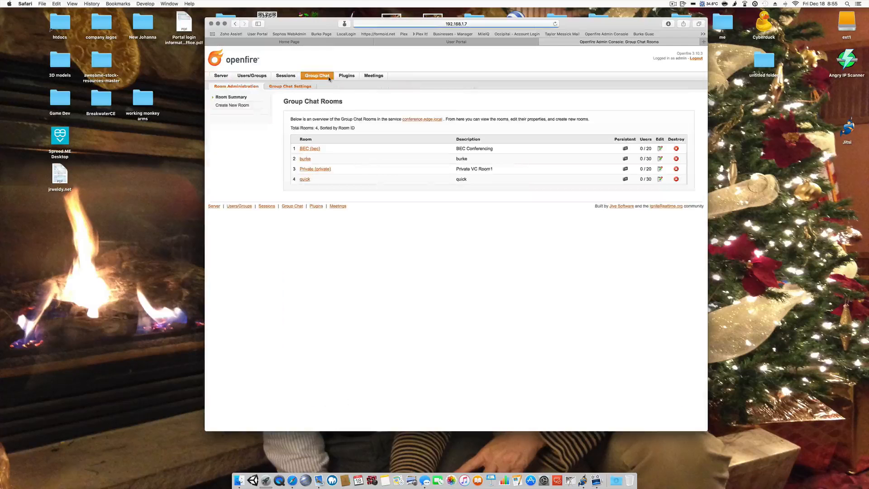
pyautogui.click(232, 105)
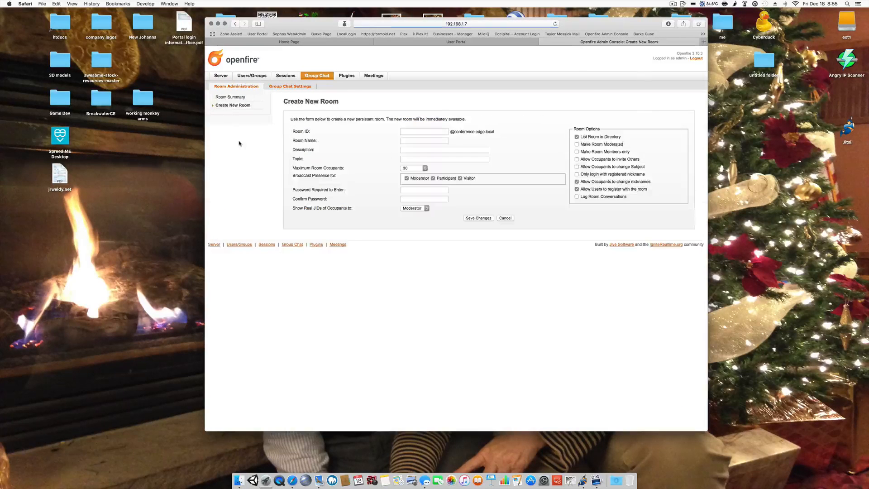
pyautogui.click(423, 132)
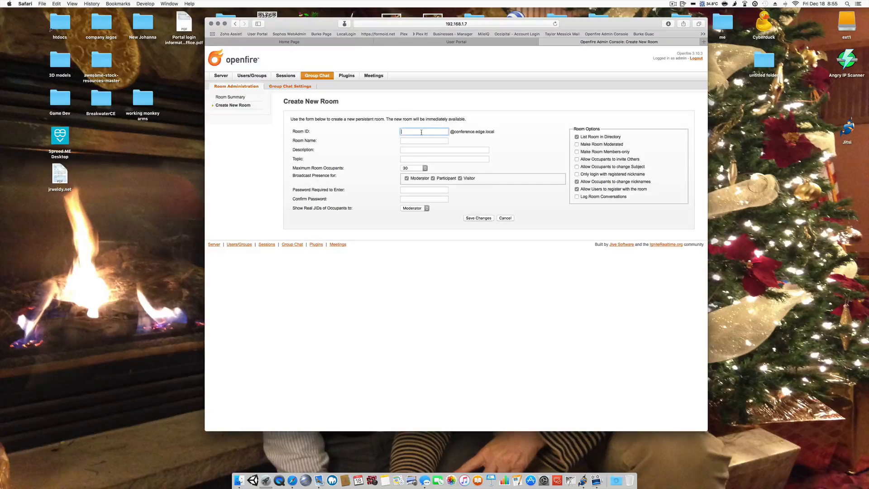
pyautogui.write('test')
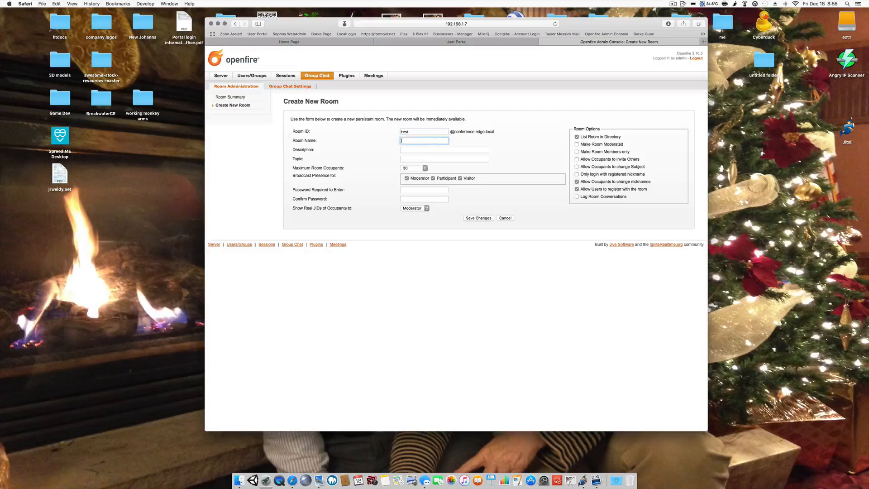
pyautogui.write('test')
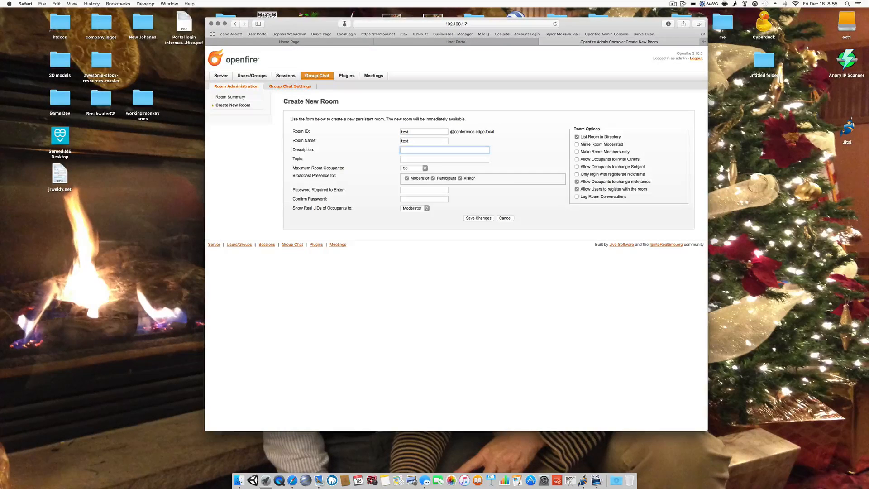
pyautogui.write('Test')
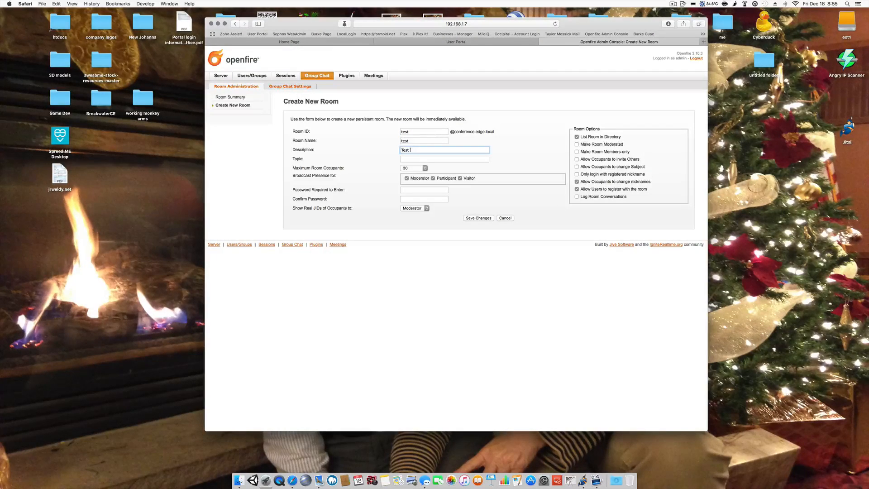
pyautogui.write('Room')
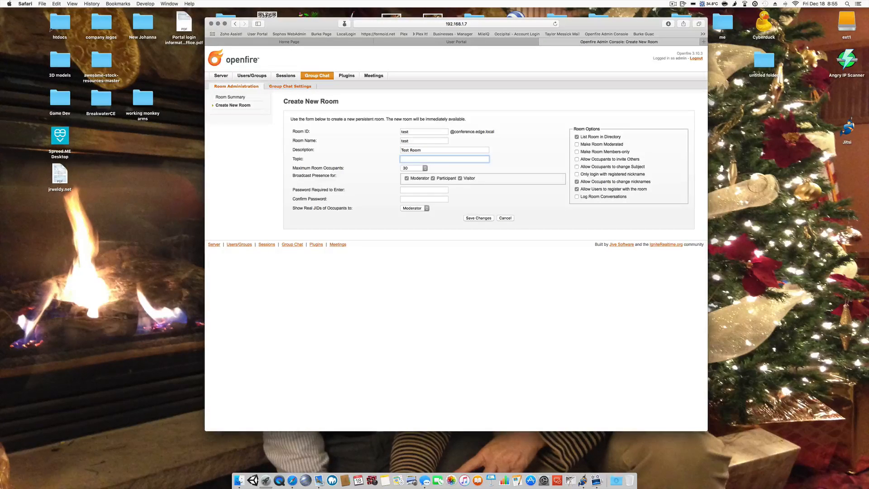
pyautogui.write('Test Room')
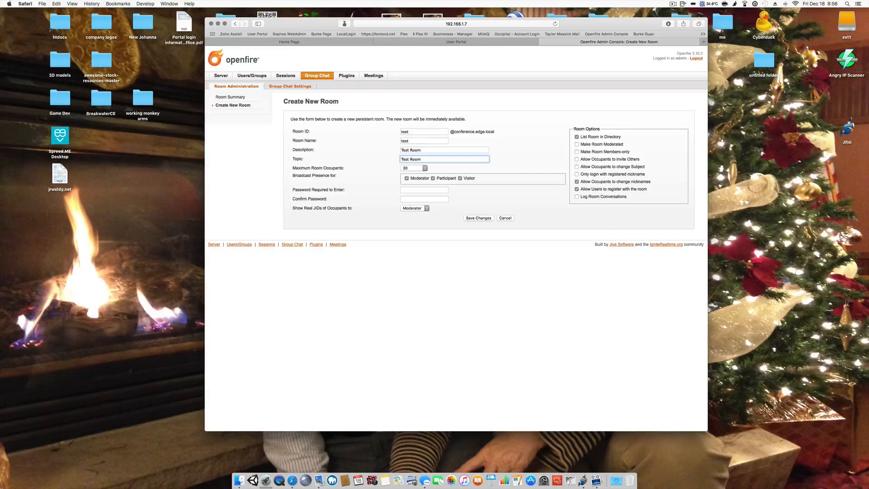
pyautogui.click(413, 168)
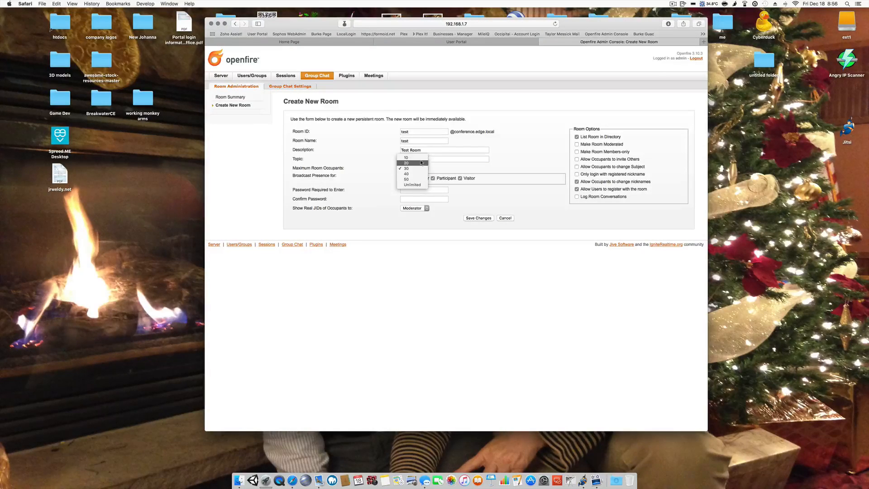
pyautogui.click(405, 158)
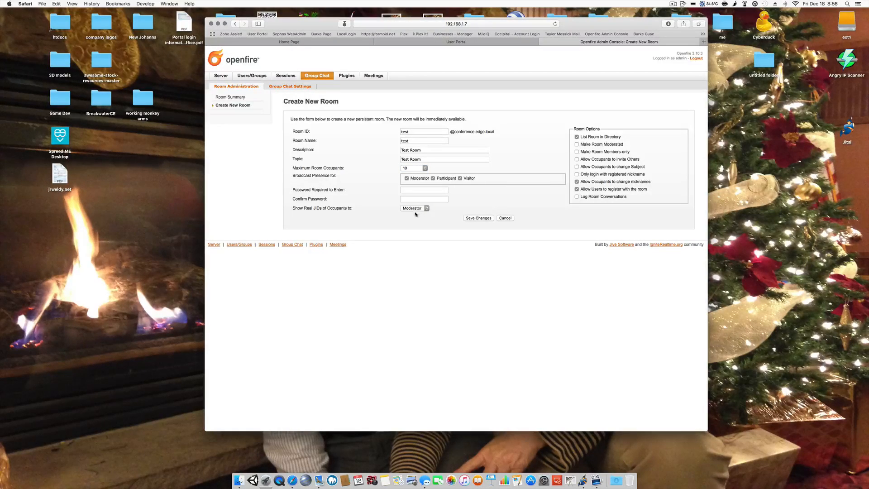
# - Enter and confirm a room password, save the room, and decline Safari's password saving
pyautogui.click(423, 190)
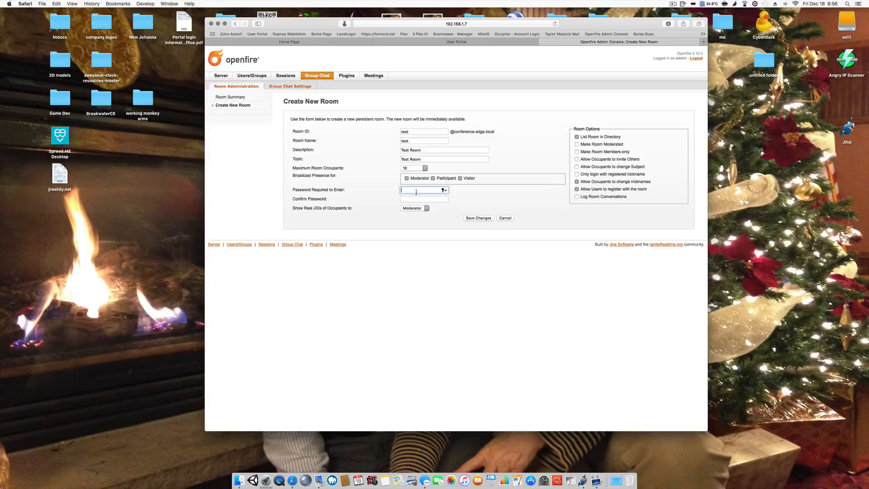
pyautogui.write('••••')
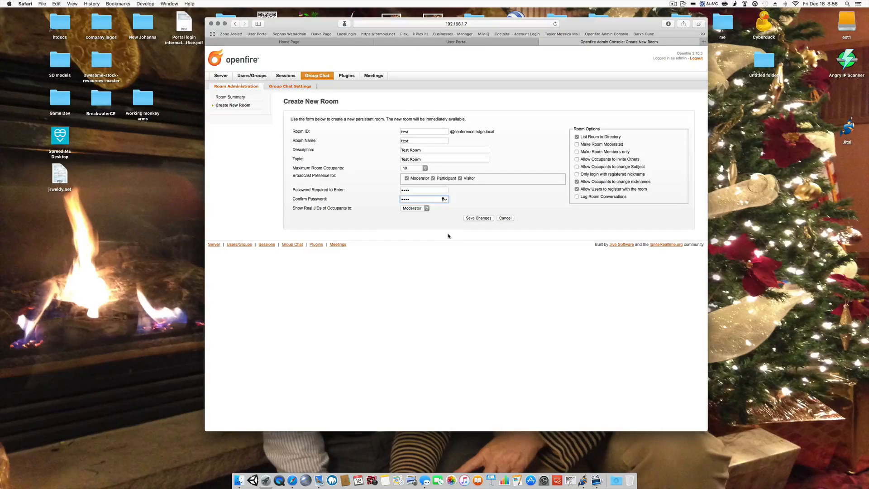
pyautogui.click(425, 189)
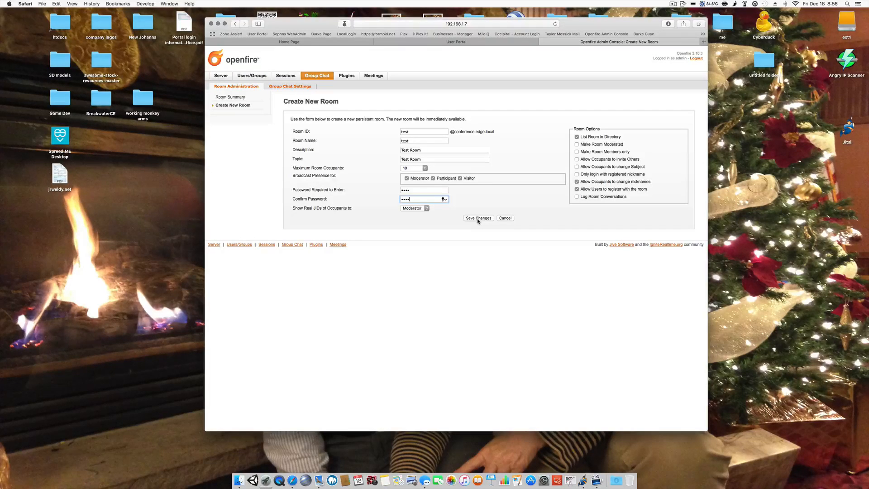
pyautogui.click(478, 217)
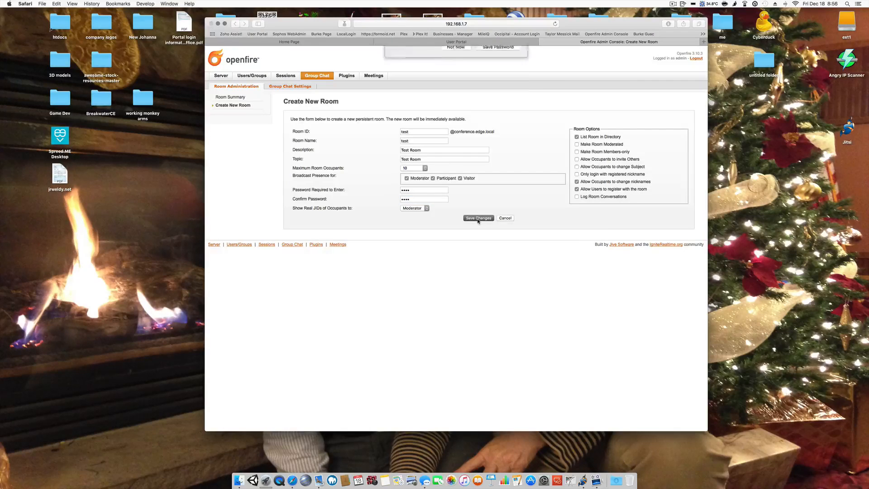
pyautogui.click(478, 218)
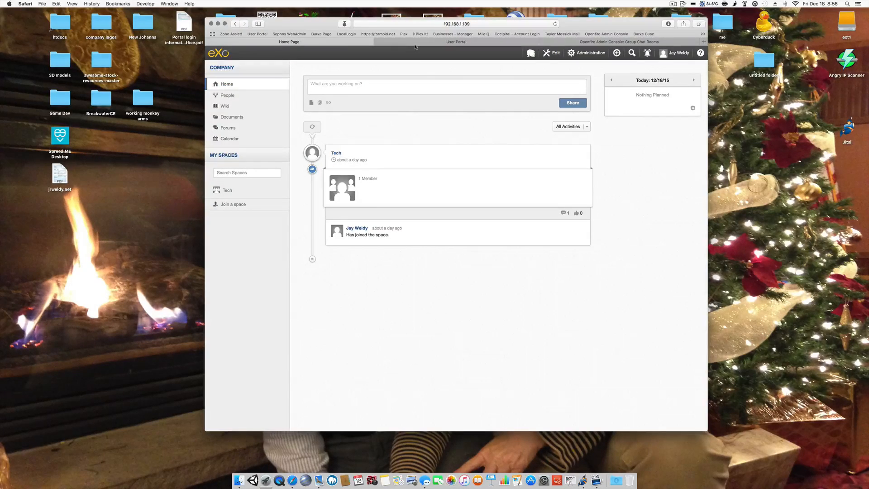
# - Open the Tech space from the eXo home page and put its page into editing mode
pyautogui.click(531, 53)
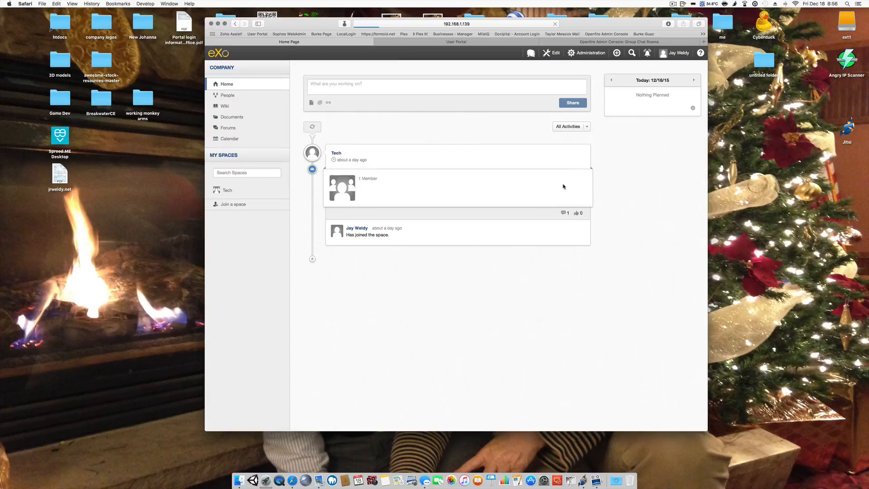
pyautogui.click(227, 190)
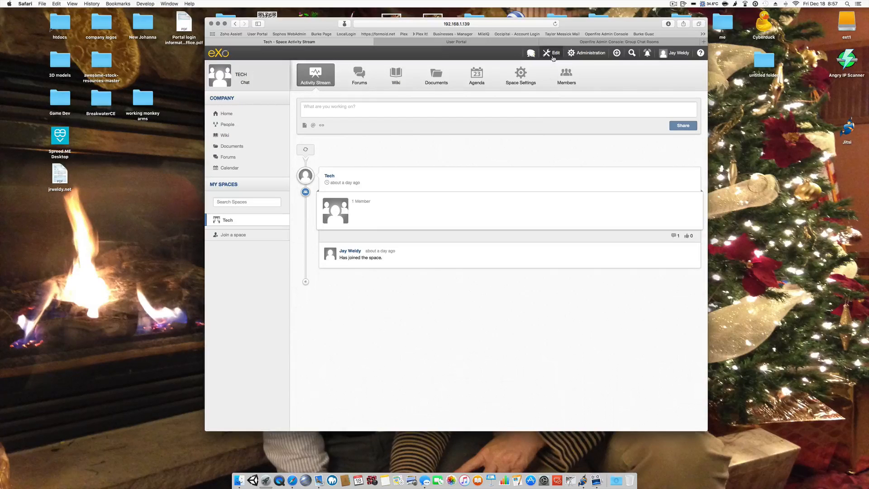
pyautogui.click(552, 53)
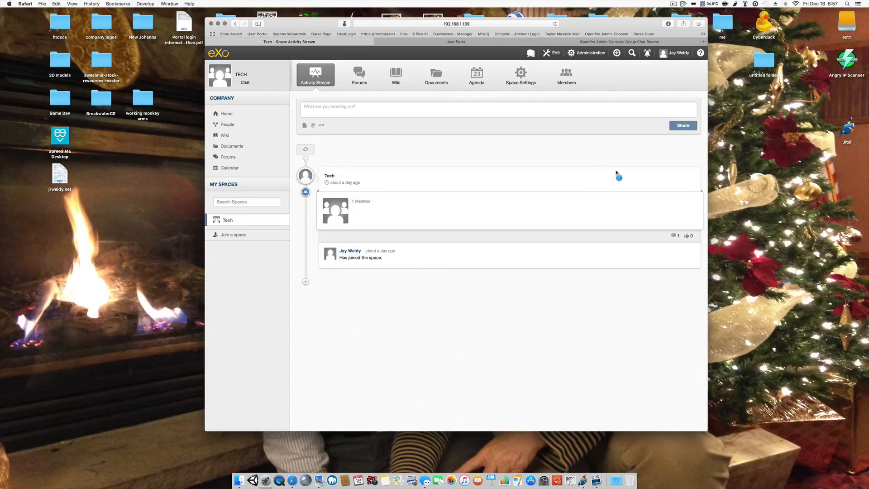
pyautogui.click(552, 52)
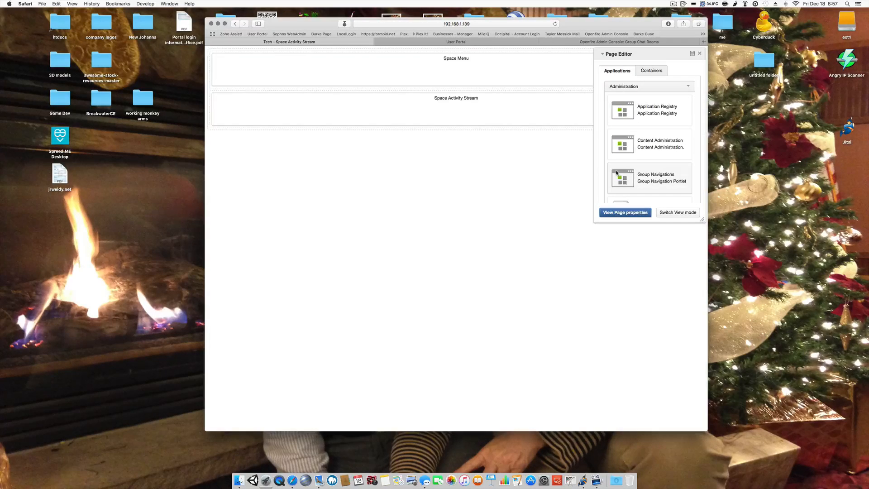
# - Place an IFrame portlet between Space Menu and Space Activity Stream and open its URL settings
pyautogui.scroll(-3)
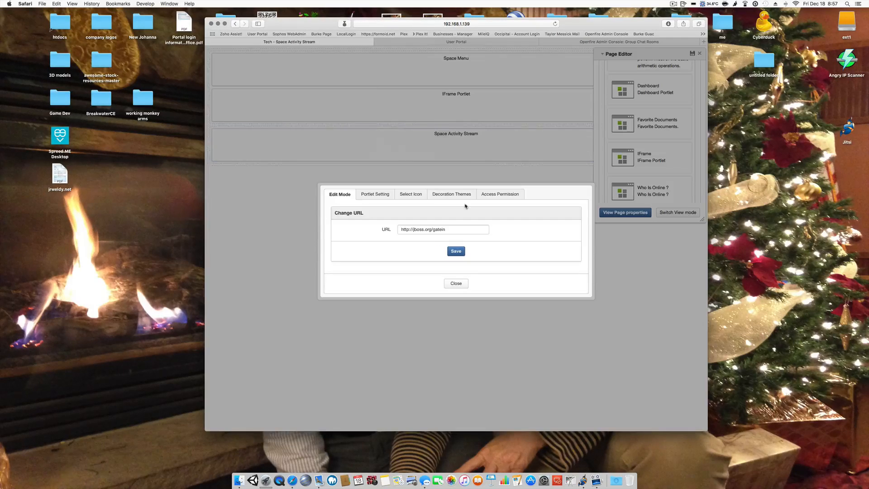
# - Replace the GateIn default URL with the ofmeet room link for room 'test' and save
pyautogui.click(442, 229)
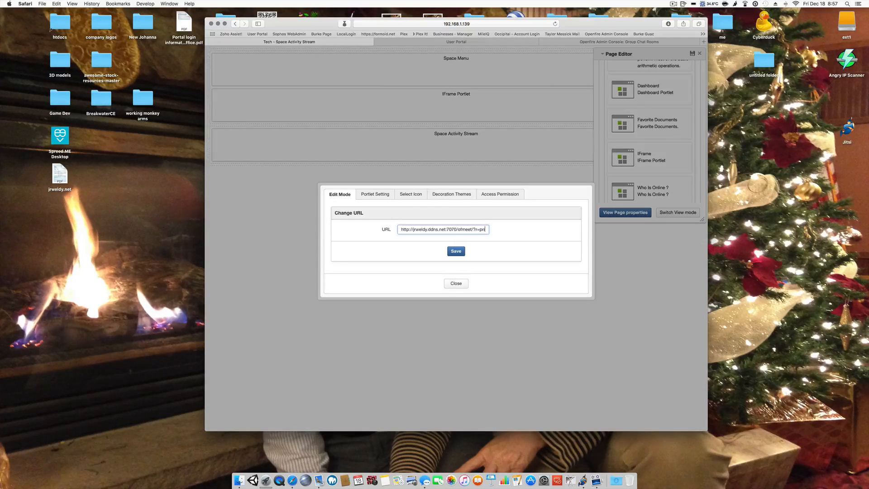
pyautogui.write('test')
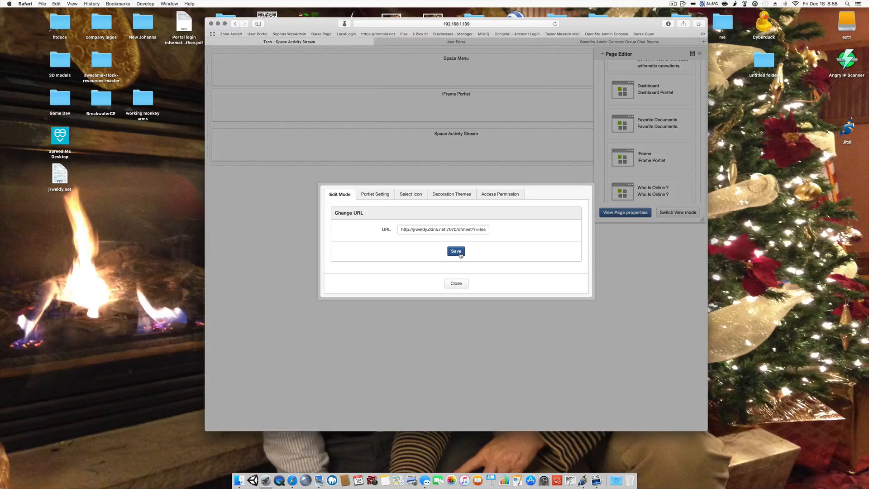
pyautogui.moveTo(494, 256)
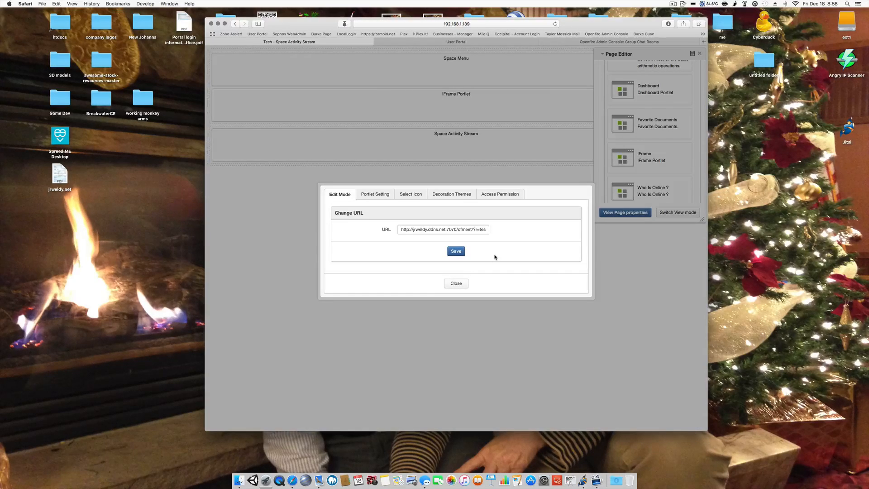
pyautogui.moveTo(378, 200)
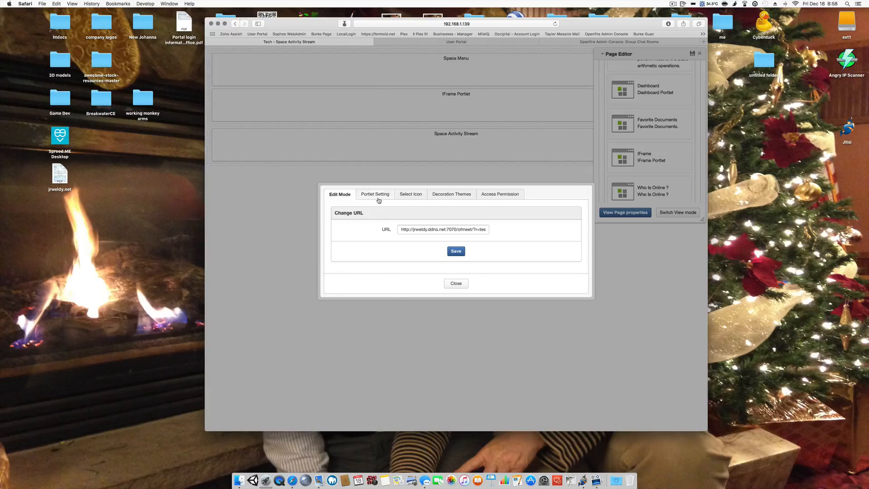
# - Set portlet height to 600, hide info bar, portlet mode and window state, and save
pyautogui.click(375, 194)
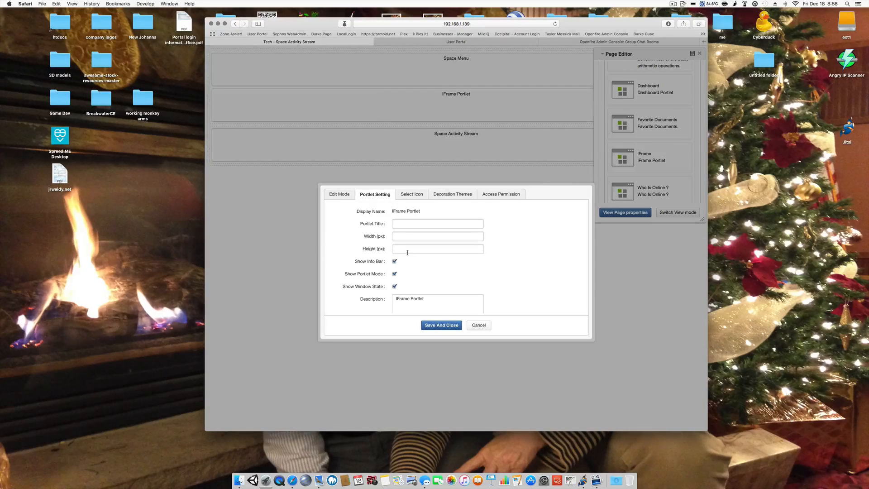
pyautogui.write('6')
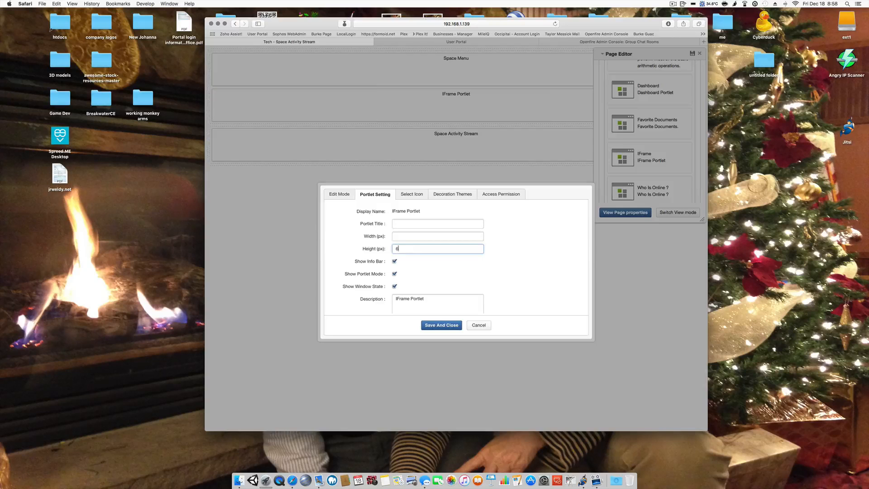
pyautogui.write('6000')
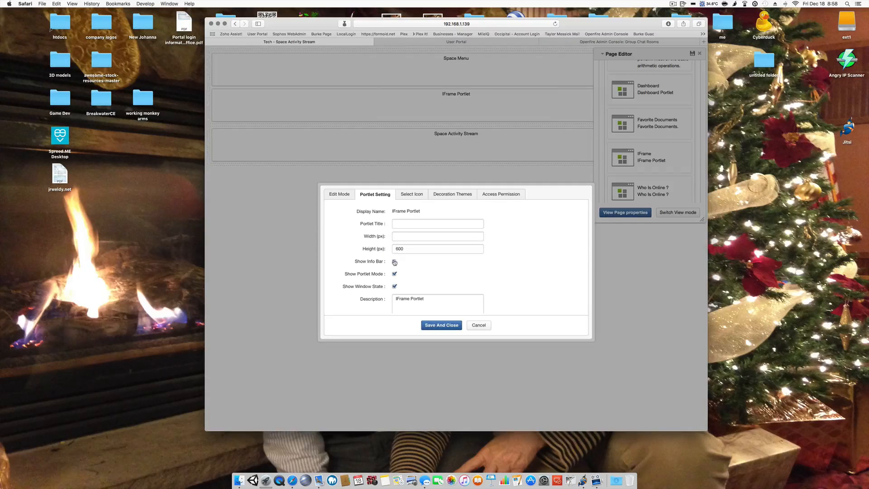
pyautogui.click(394, 262)
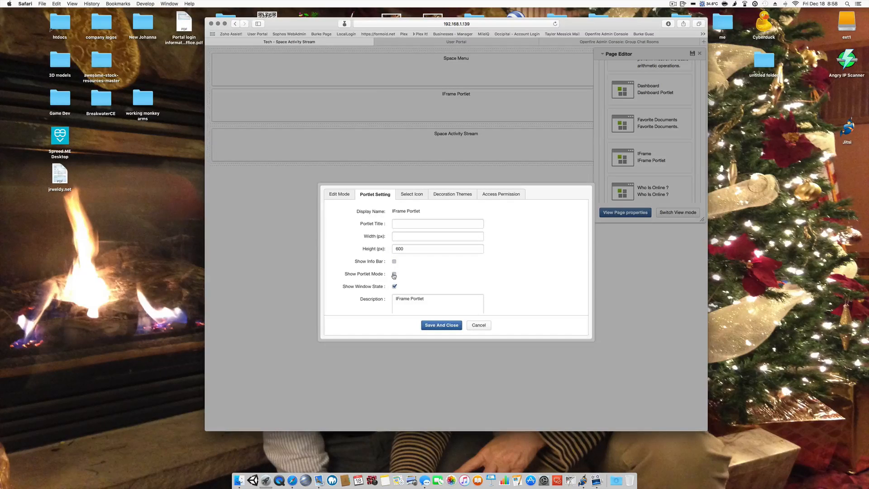
pyautogui.click(394, 287)
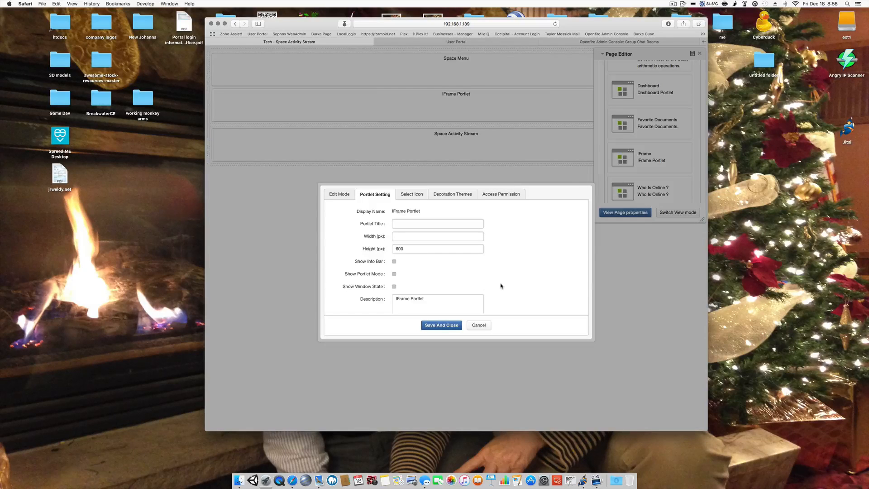
pyautogui.click(478, 325)
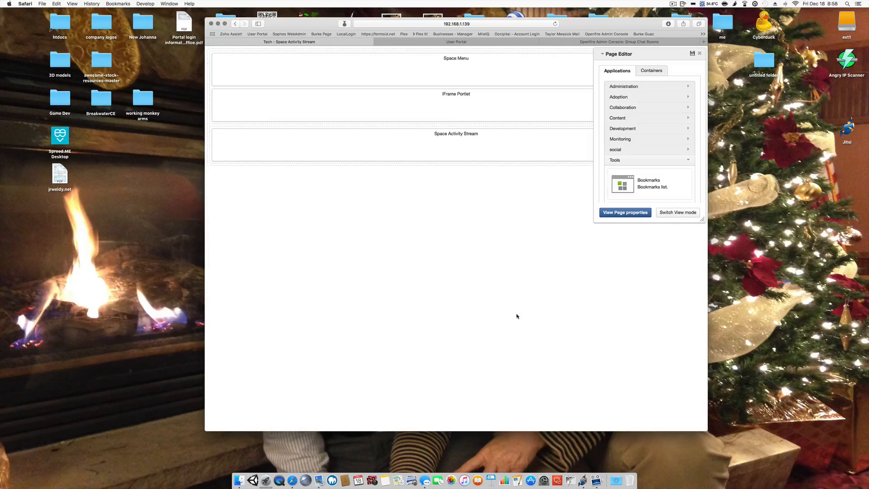
pyautogui.moveTo(692, 54)
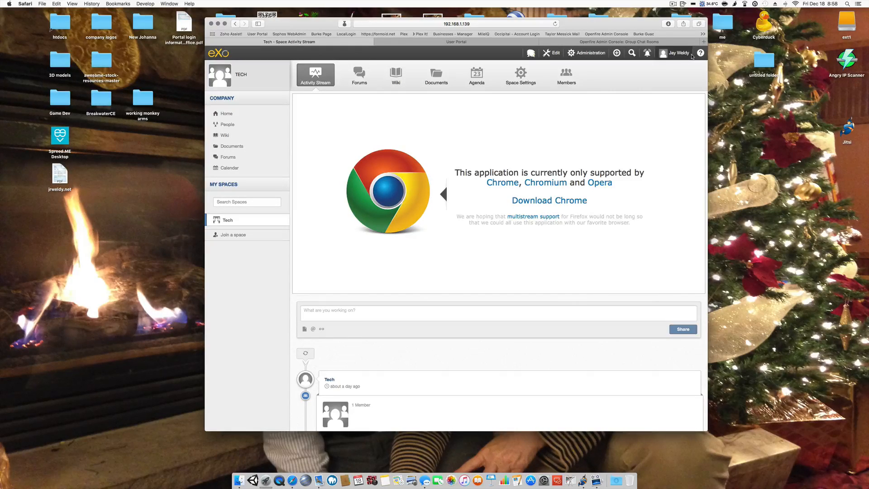
pyautogui.moveTo(305, 480)
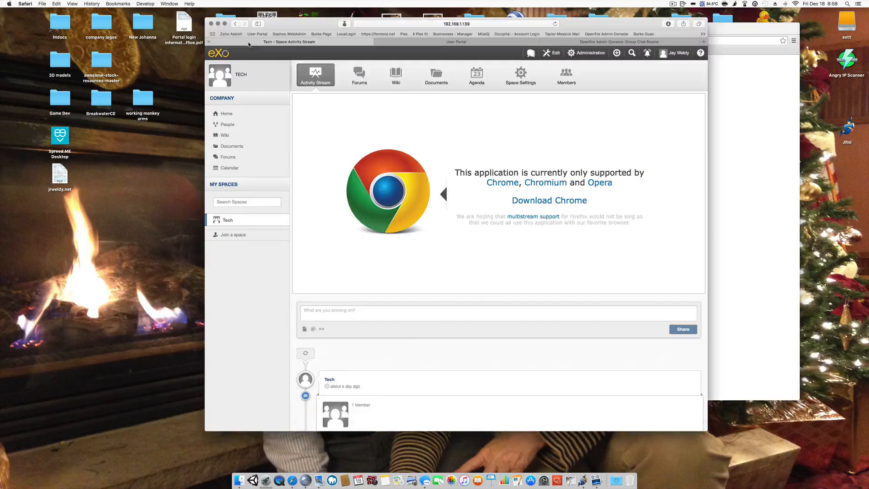
# - Select the Tech space page address in Safari and bring up its copy option
pyautogui.click(457, 23)
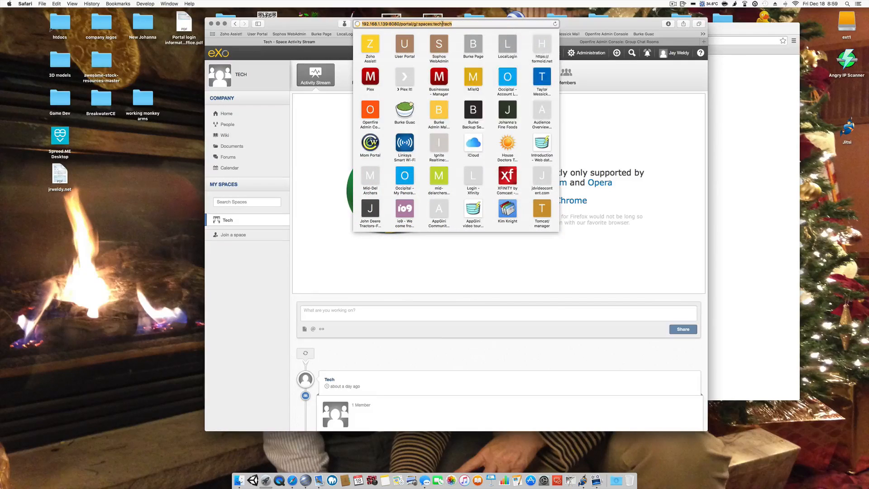
pyautogui.rightClick(437, 24)
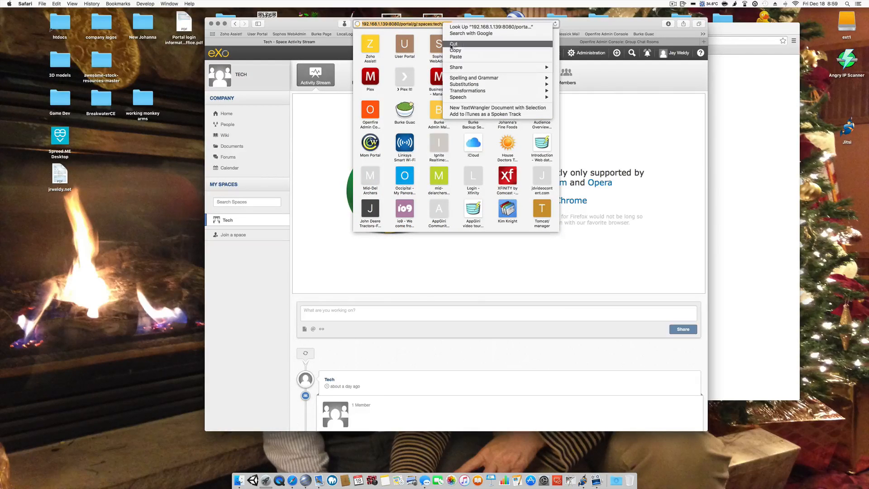
pyautogui.moveTo(455, 50)
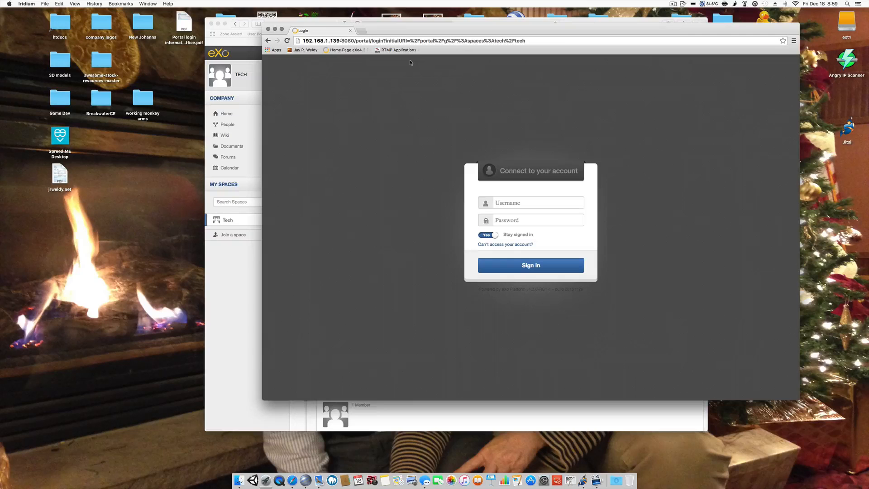
# - Sign in to the portal as admin in Iridium and allow camera and microphone access
pyautogui.click(530, 202)
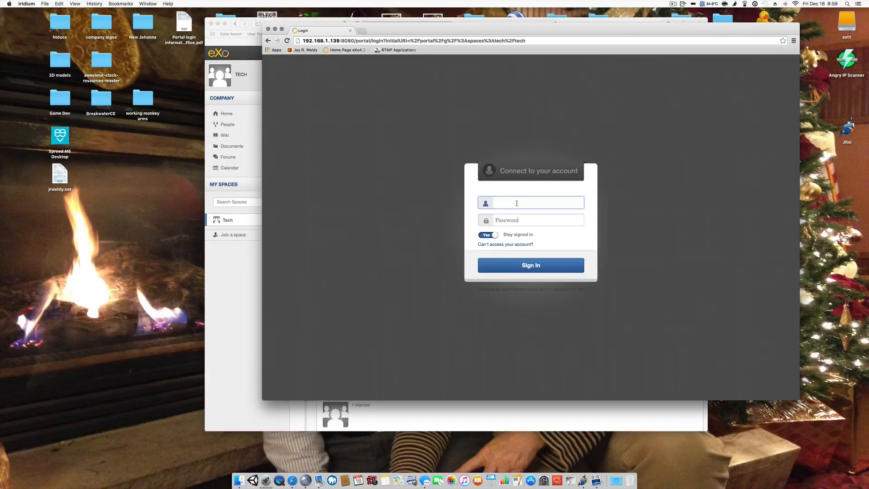
pyautogui.write('admin')
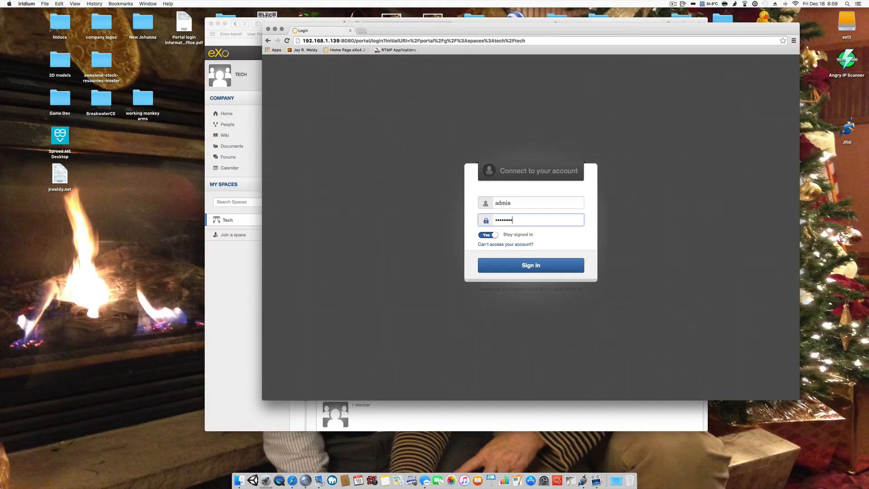
pyautogui.click(531, 265)
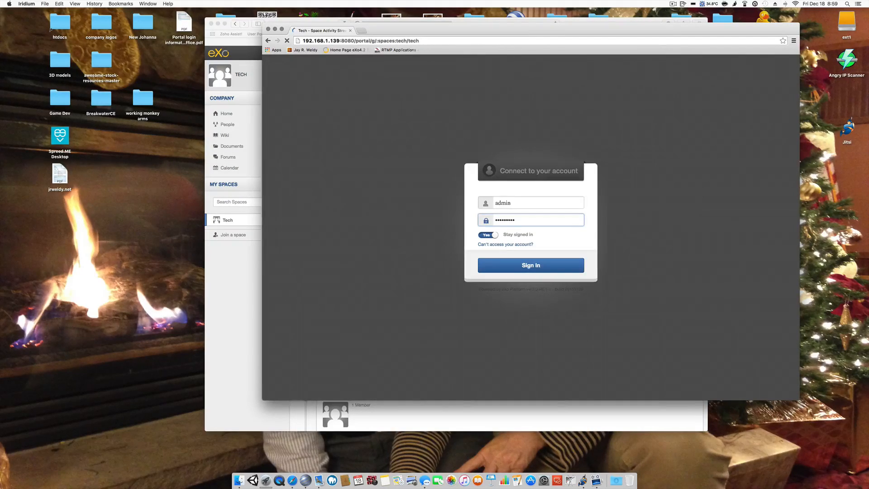
pyautogui.click(530, 265)
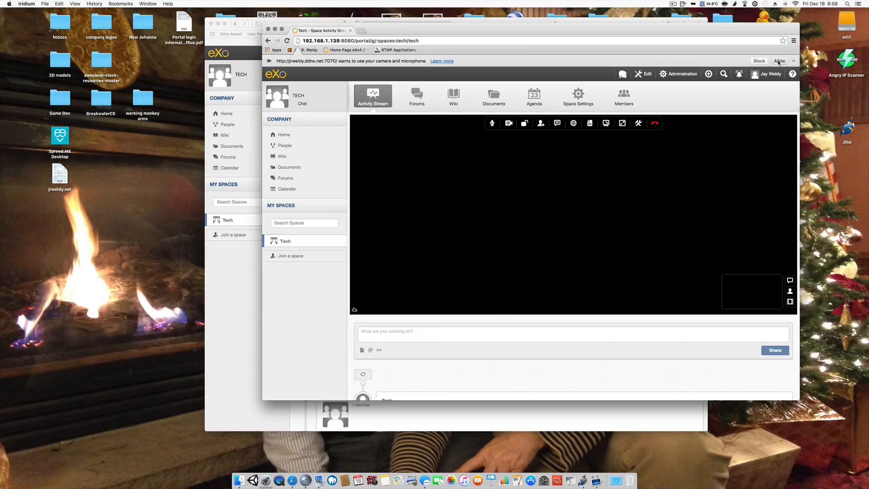
pyautogui.click(779, 60)
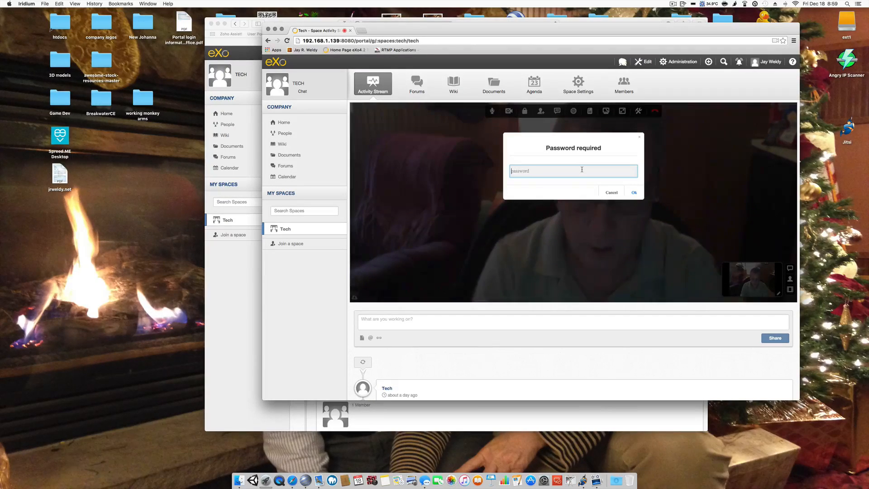
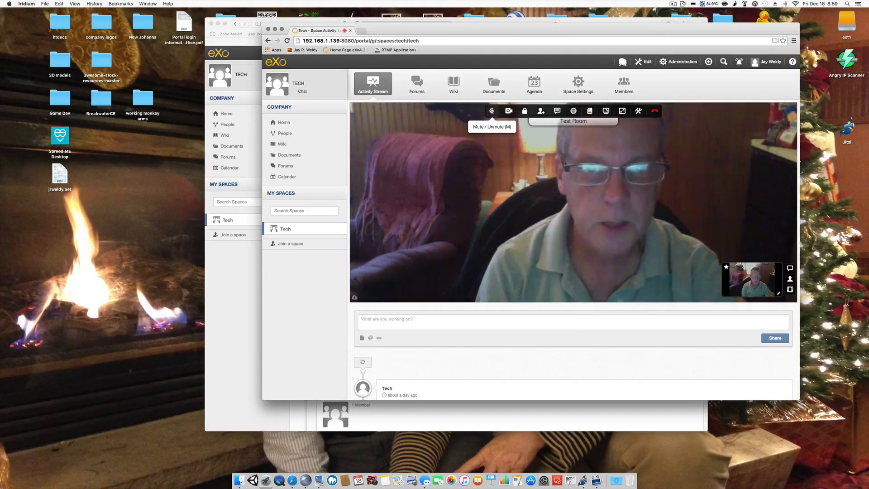
# - Enter the room password, mute the microphone, and view then cancel the invite link
pyautogui.click(492, 110)
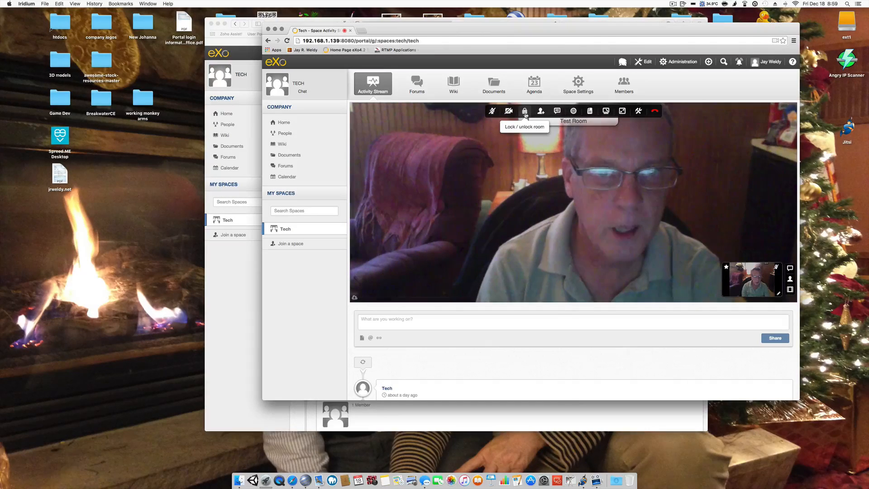
pyautogui.moveTo(541, 111)
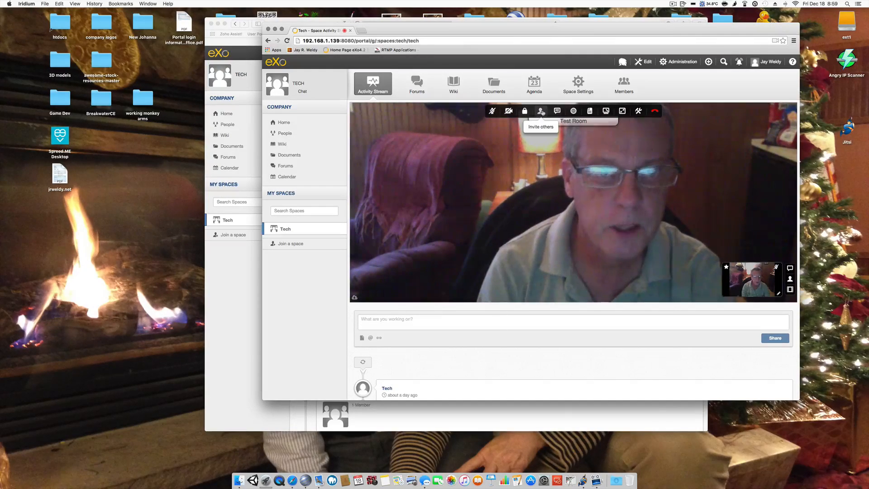
pyautogui.click(541, 111)
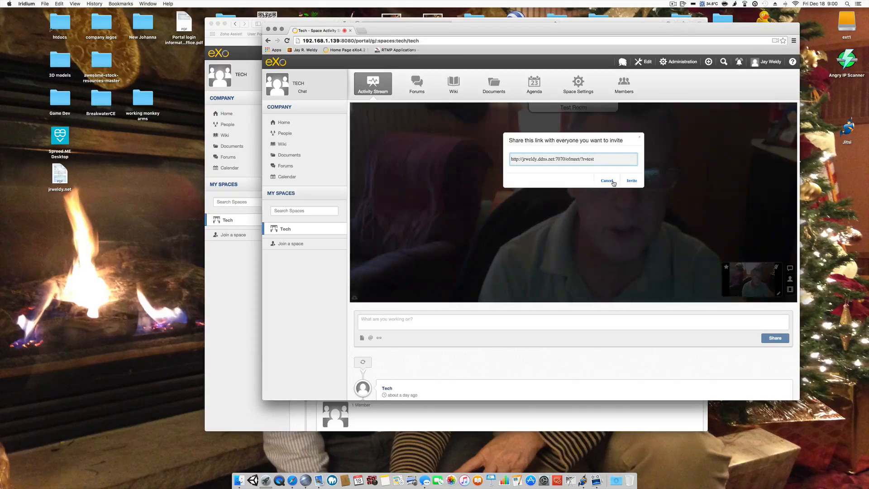
pyautogui.click(607, 180)
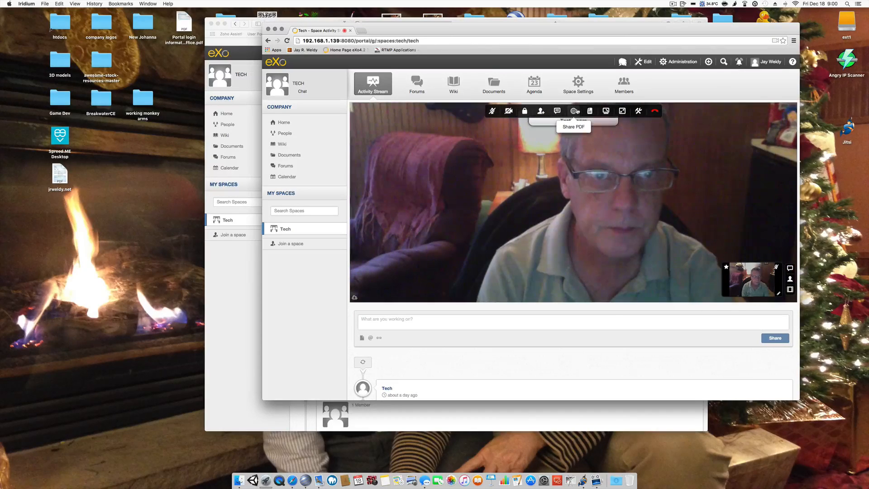
pyautogui.click(575, 111)
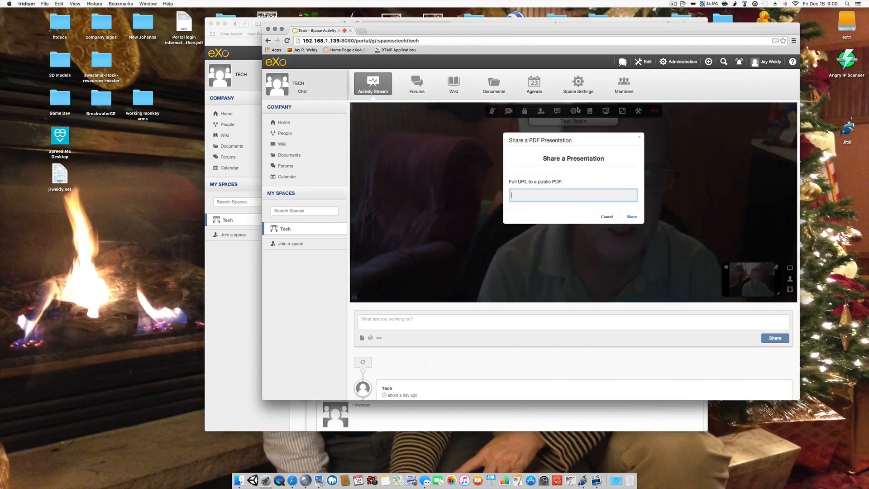
pyautogui.click(607, 216)
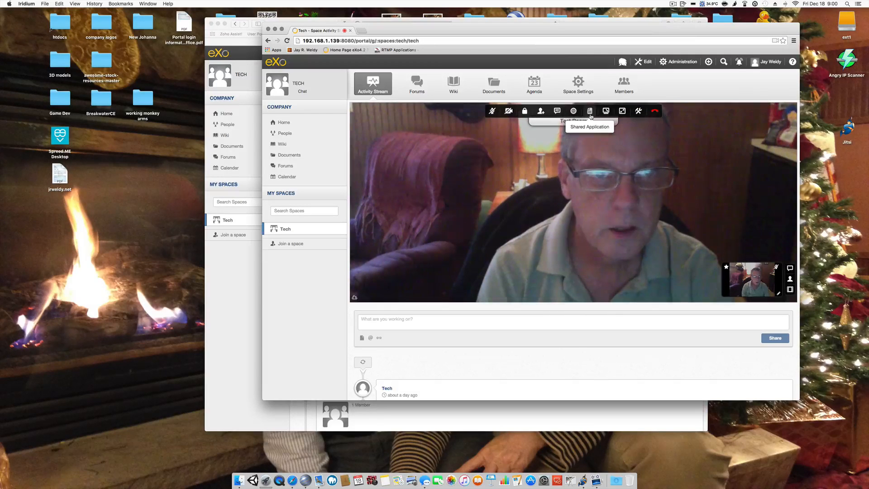
pyautogui.moveTo(606, 110)
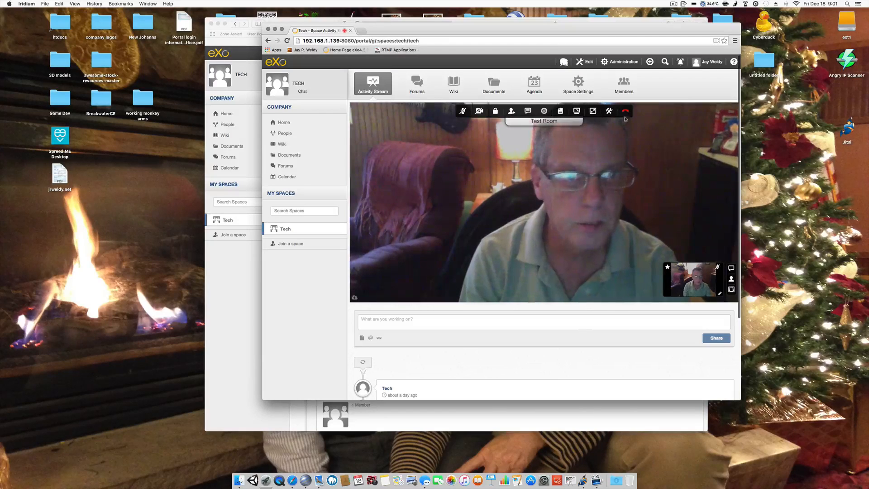
# - Hang up the Test Room video call to get back to the Tech space page
pyautogui.click(626, 111)
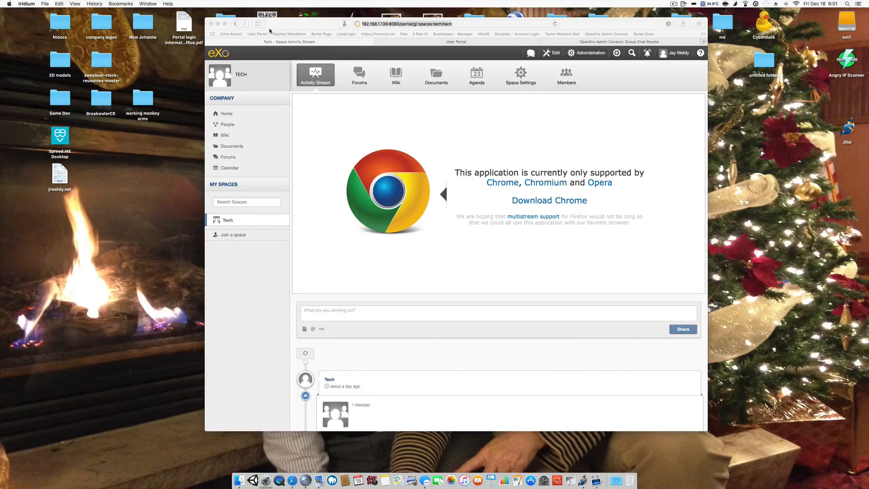
pyautogui.moveTo(536, 164)
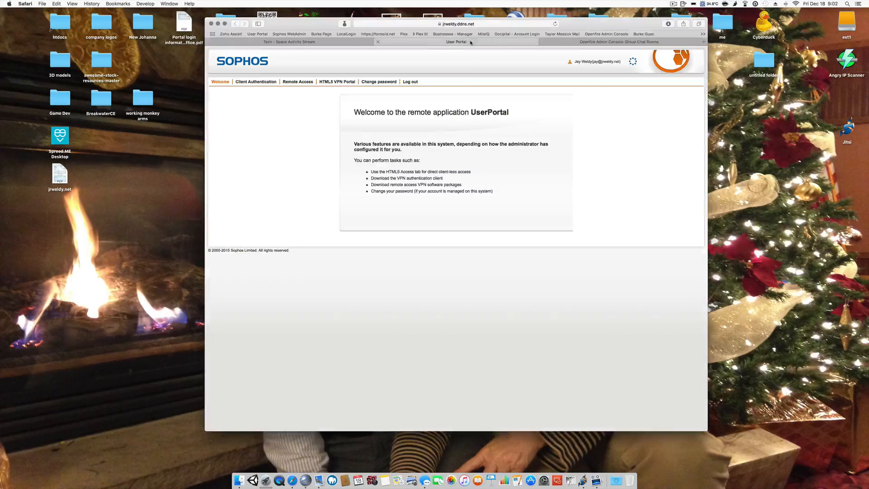
pyautogui.moveTo(242, 141)
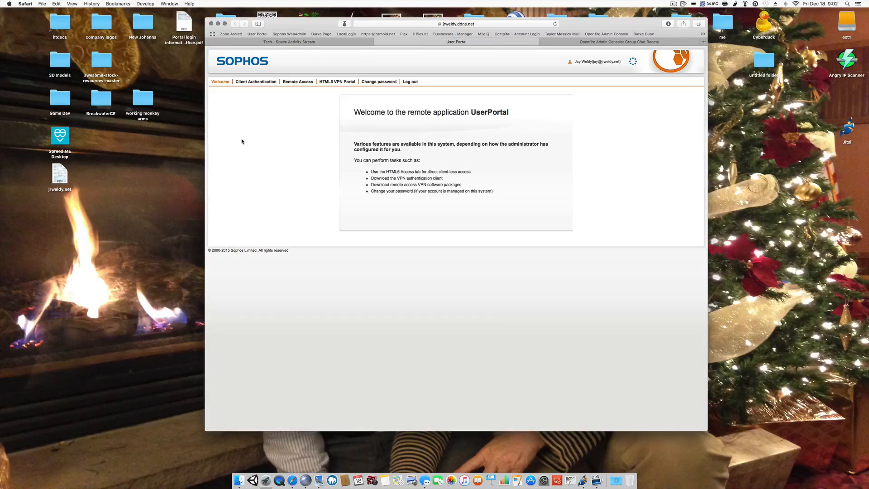
pyautogui.moveTo(278, 173)
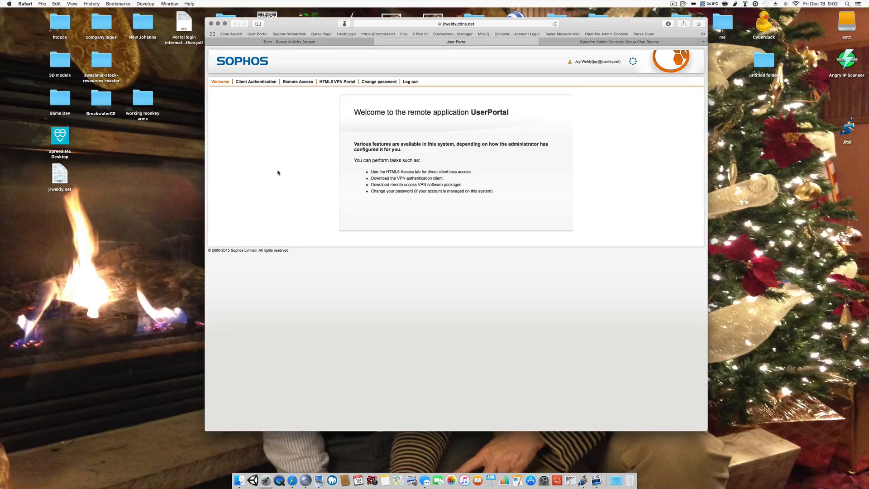
# - Show the HTML5 VPN Portal list of remote connections, including eXo Platform
pyautogui.click(336, 82)
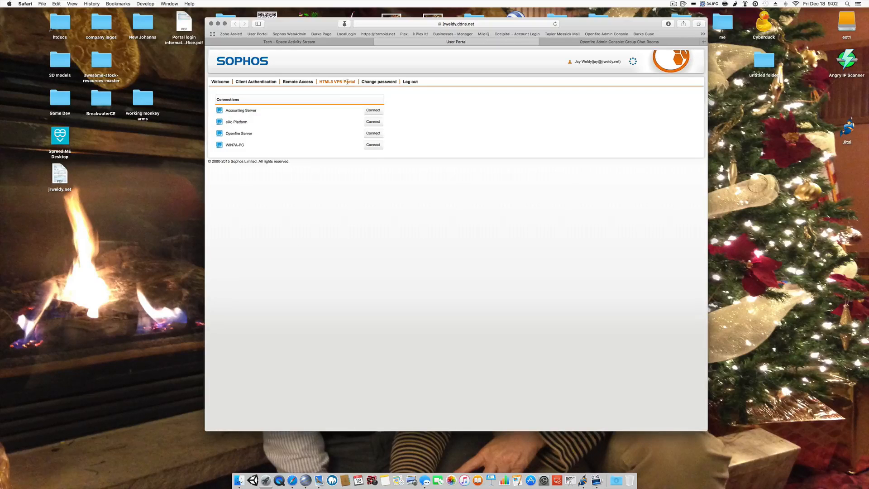
pyautogui.moveTo(324, 133)
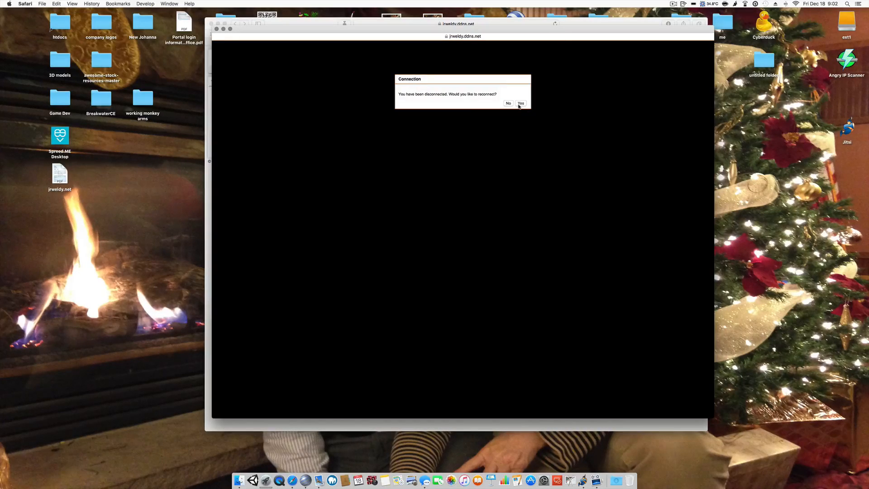
# - Reconnect to the eXo server's remote desktop and launch the ConEmu console
pyautogui.click(520, 103)
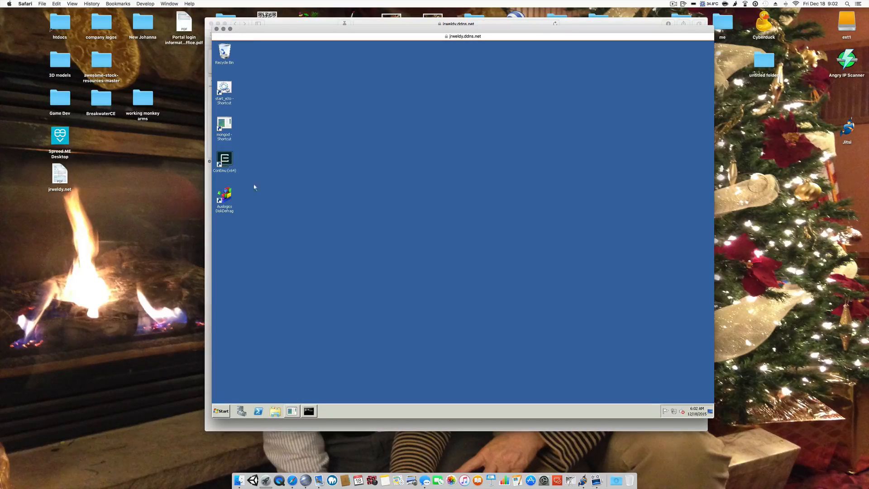
pyautogui.doubleClick(224, 160)
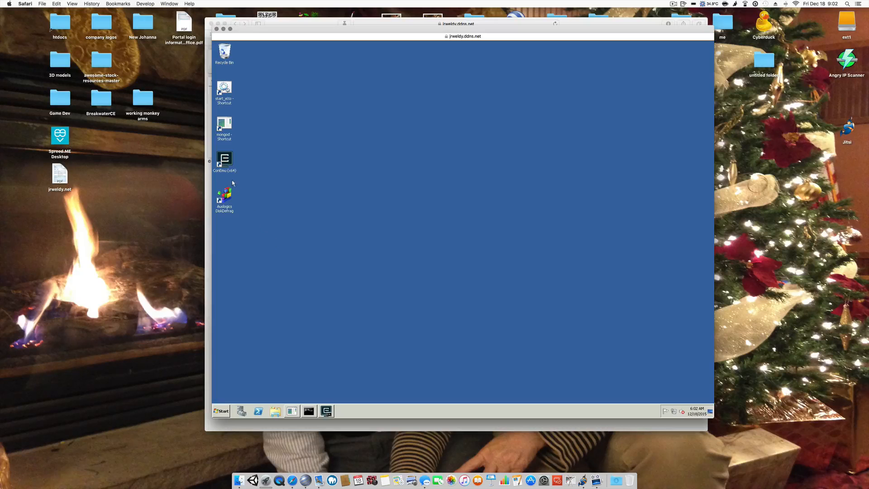
pyautogui.moveTo(346, 390)
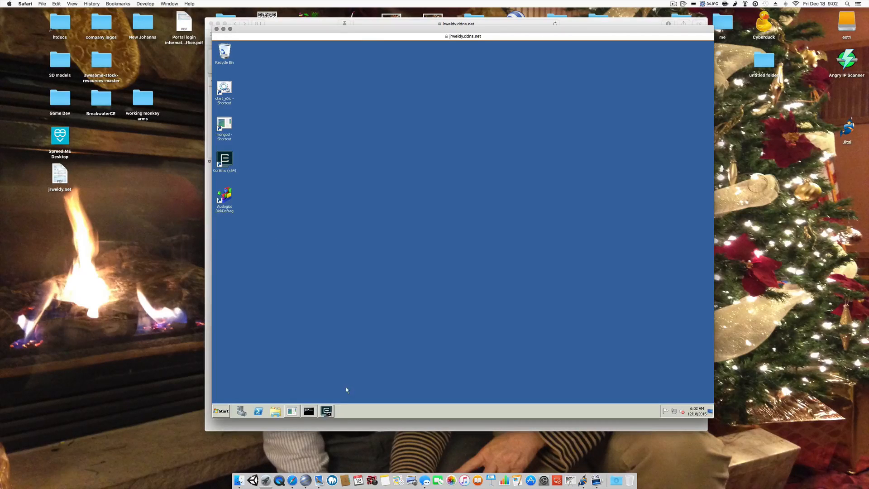
# - In the console, change to C:\x and run 'addon list'
pyautogui.click(326, 410)
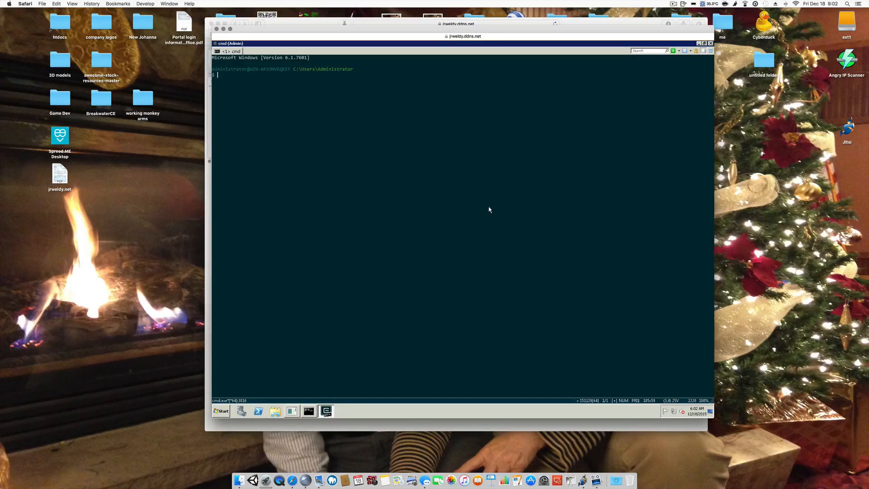
pyautogui.write('cd')
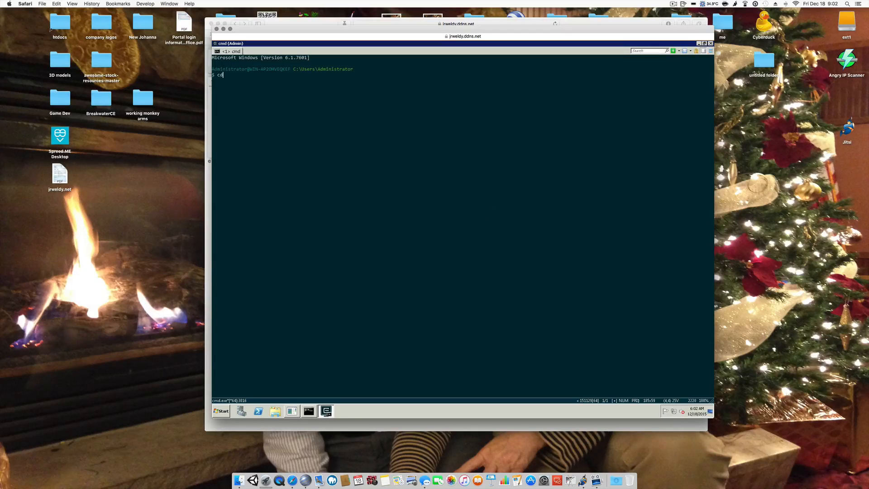
pyautogui.write('/s')
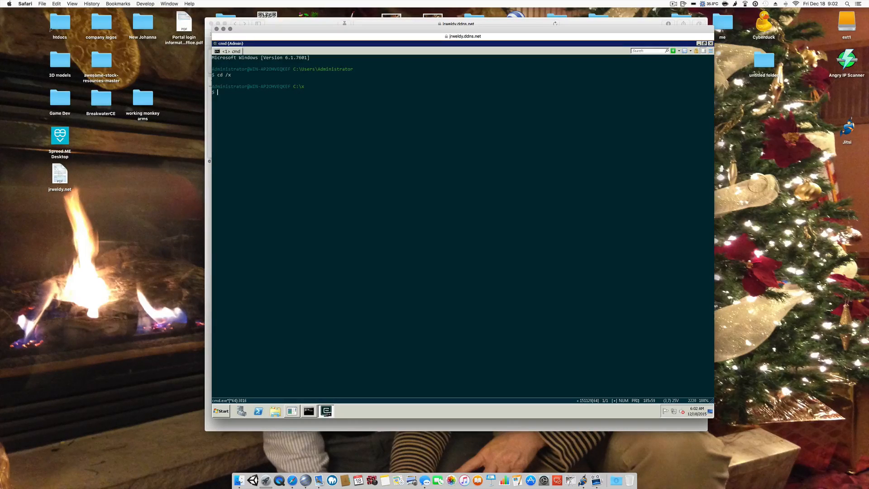
pyautogui.write('addo')
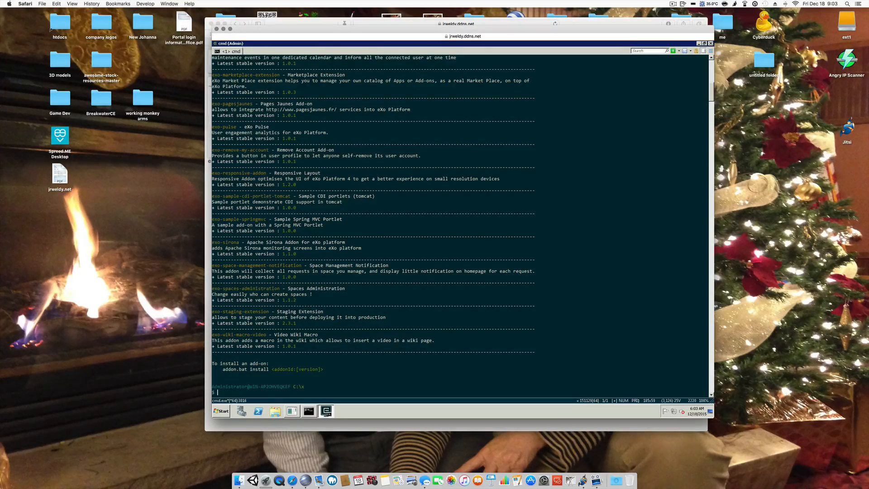
# - Run 'addon install exo-chat-community --no-compat', which reports version 1.2.1 already installed
pyautogui.write('a')
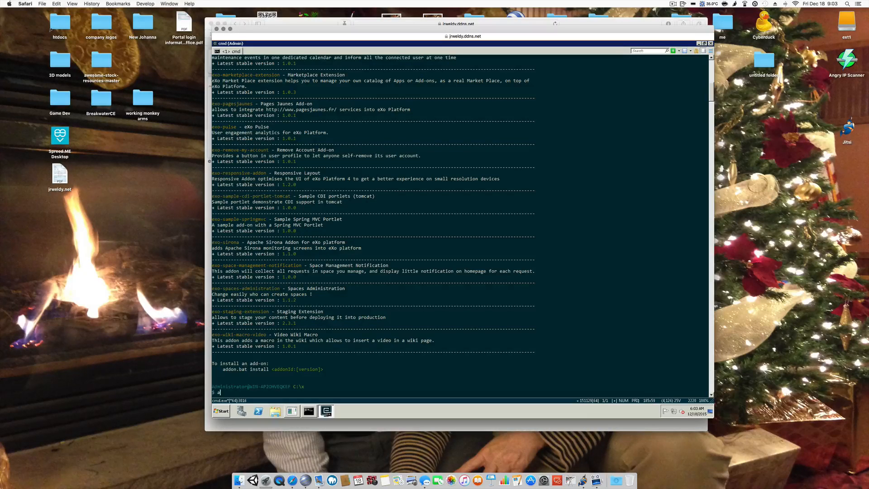
pyautogui.write('ddon in')
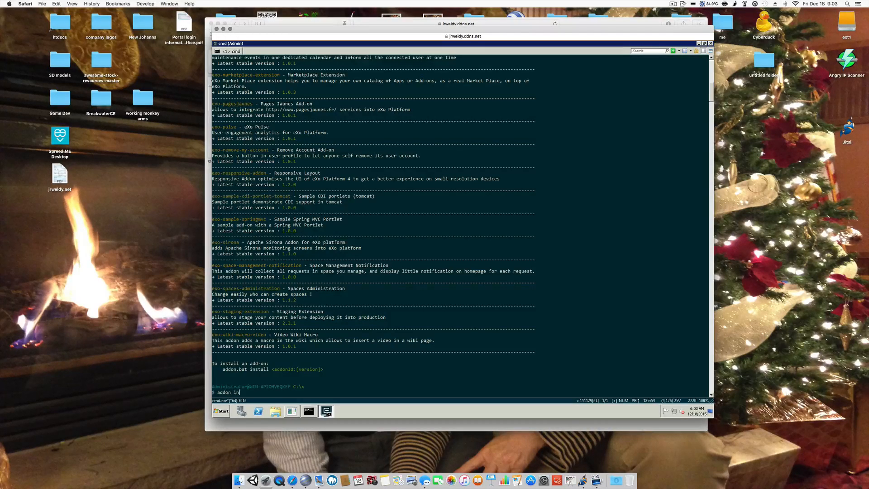
pyautogui.write('stall')
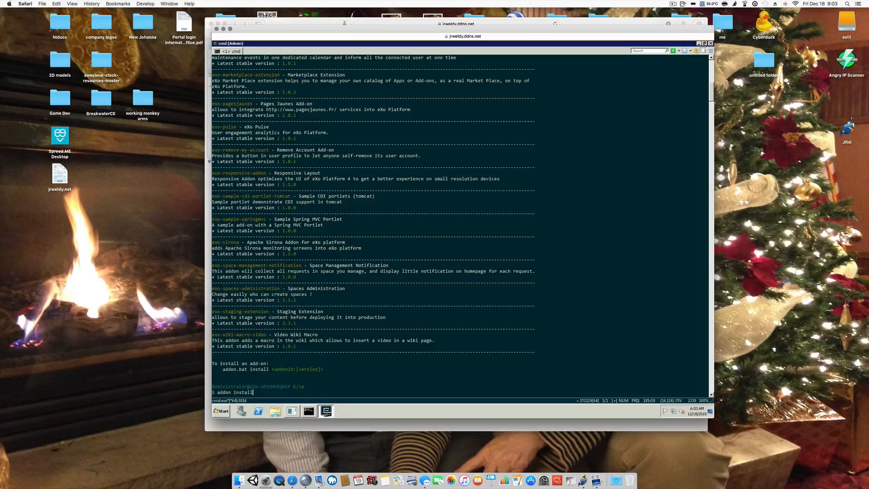
pyautogui.write('exo')
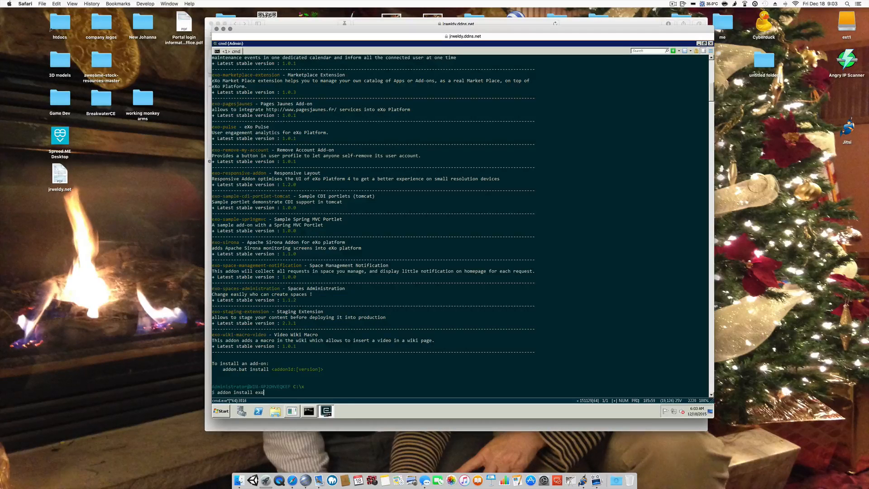
pyautogui.write('-chat')
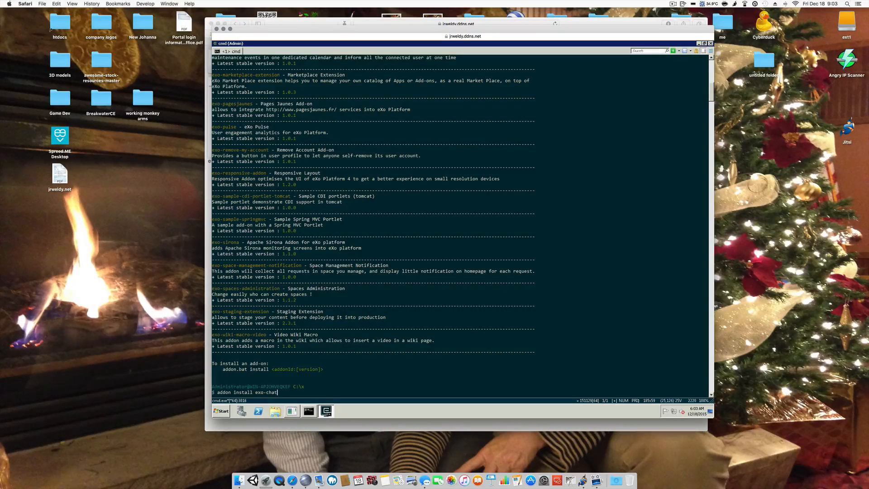
pyautogui.write('-com')
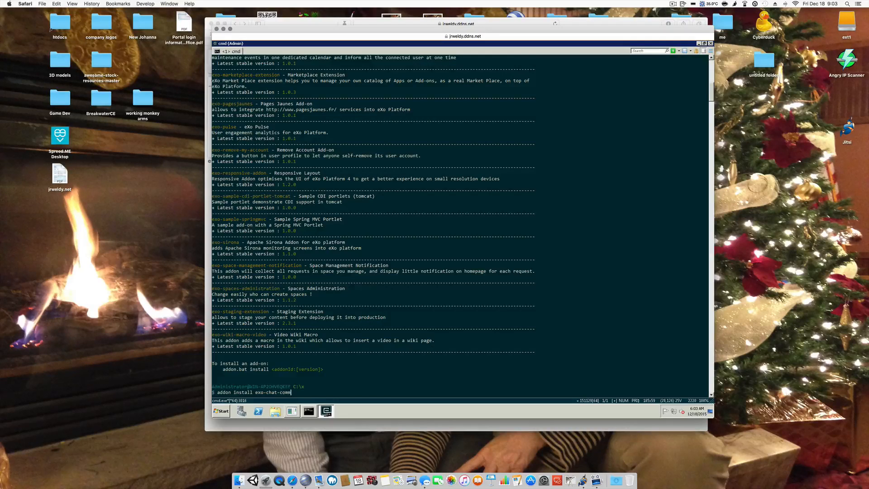
pyautogui.write('unity')
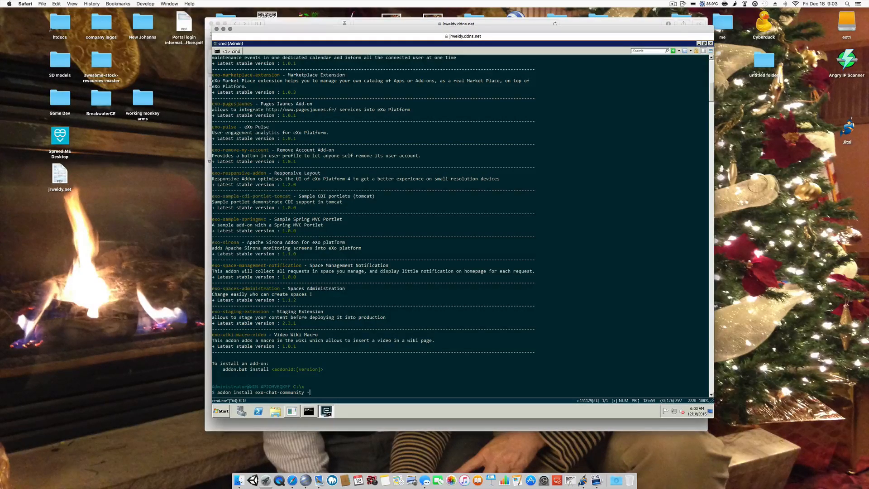
pyautogui.write('-')
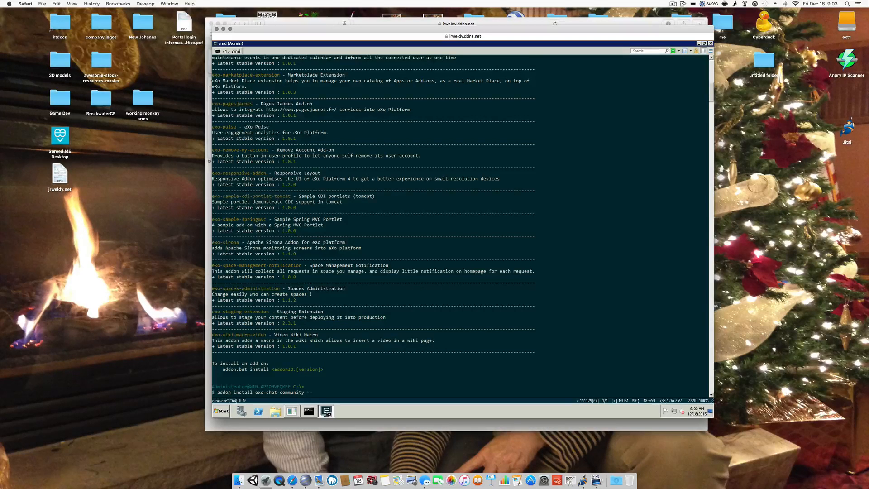
pyautogui.write('--no-')
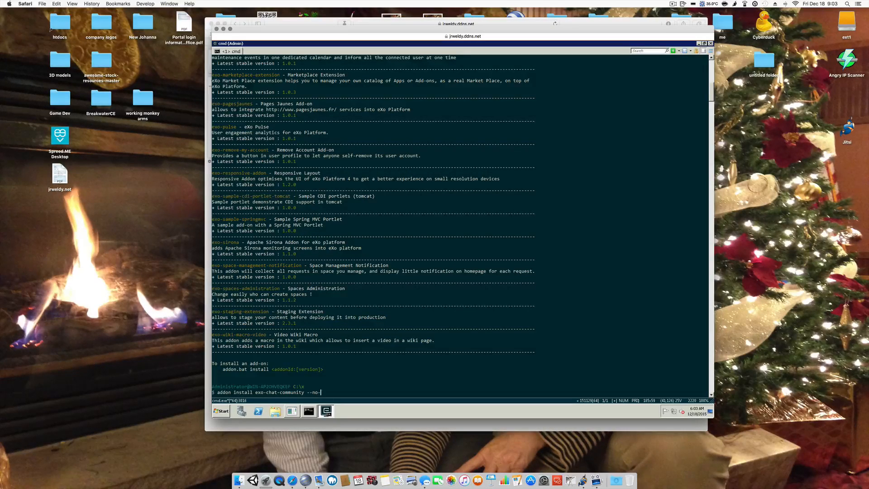
pyautogui.write('compat')
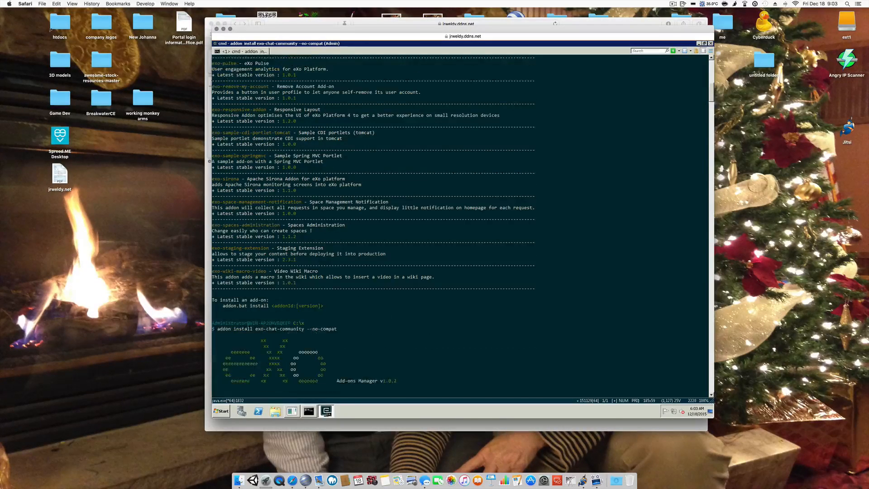
pyautogui.press('Return')
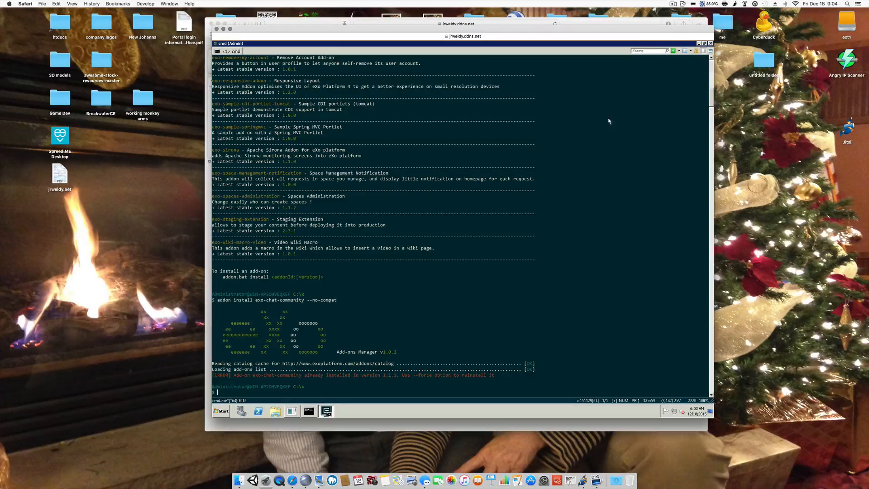
# - Close the ConEmu console and the remote desktop window
pyautogui.click(710, 43)
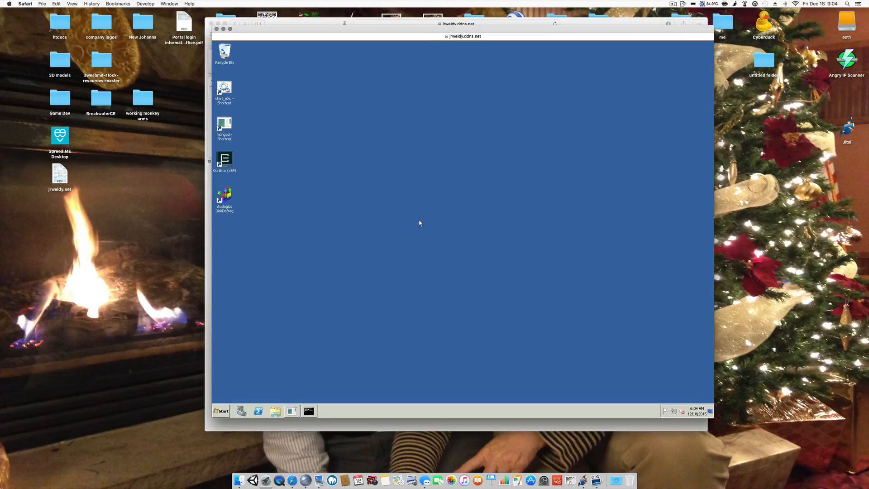
pyautogui.moveTo(517, 226)
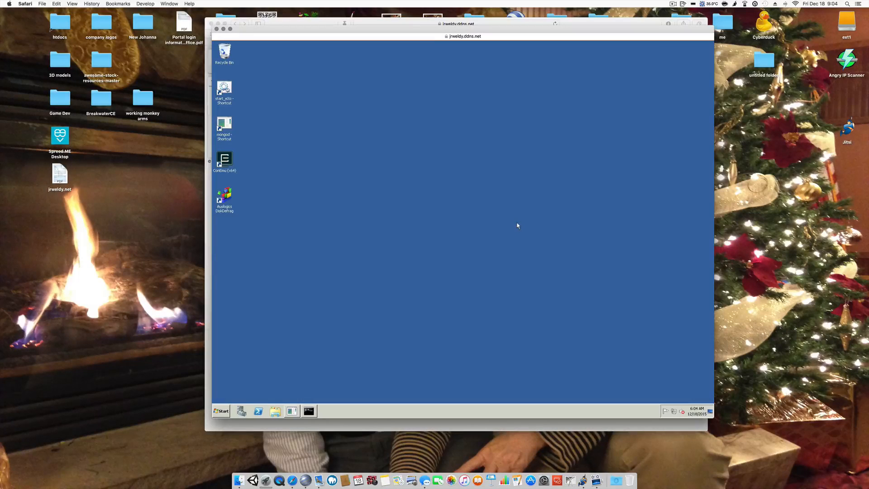
pyautogui.moveTo(383, 147)
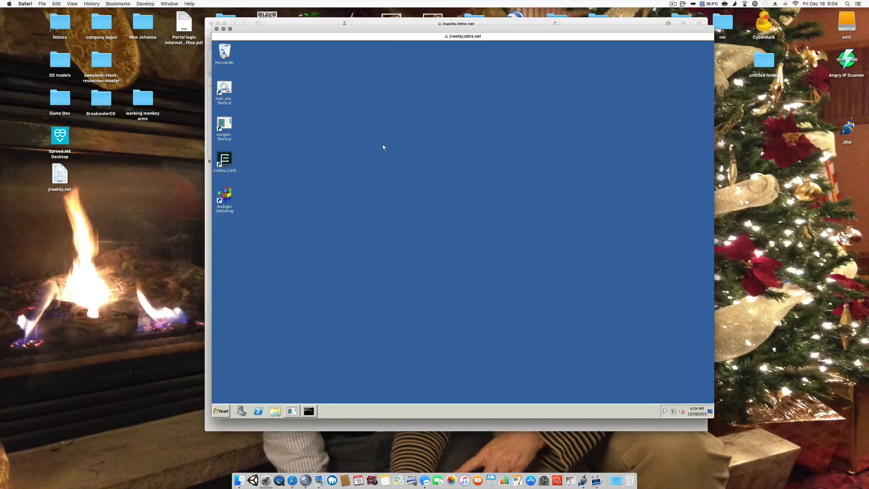
pyautogui.click(225, 44)
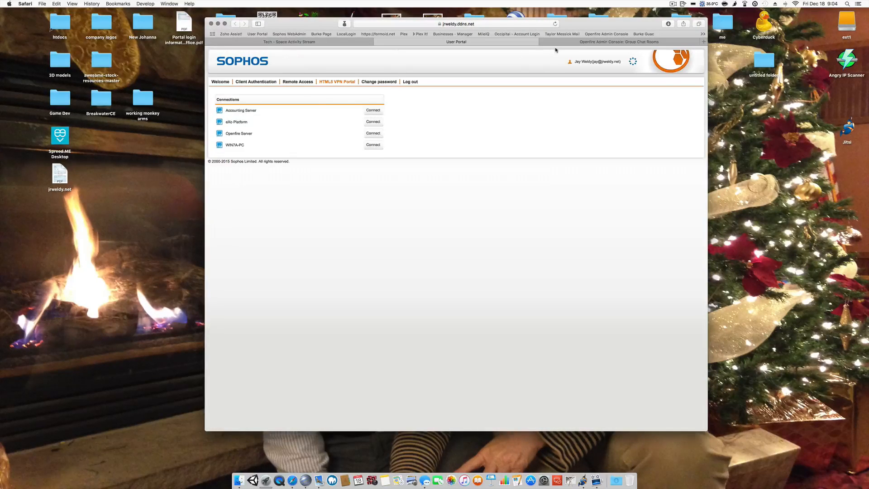
# - Switch to the 'Tech - Space Activity Stream' tab in Safari
pyautogui.click(289, 42)
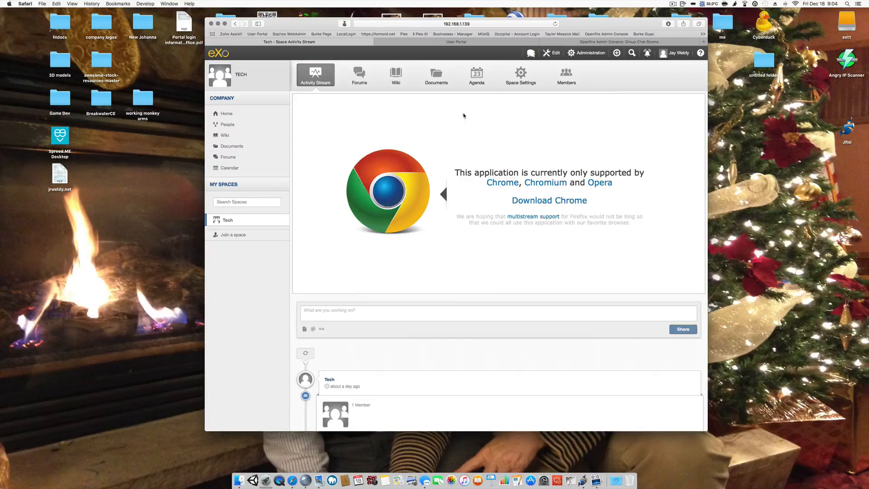
pyautogui.moveTo(506, 212)
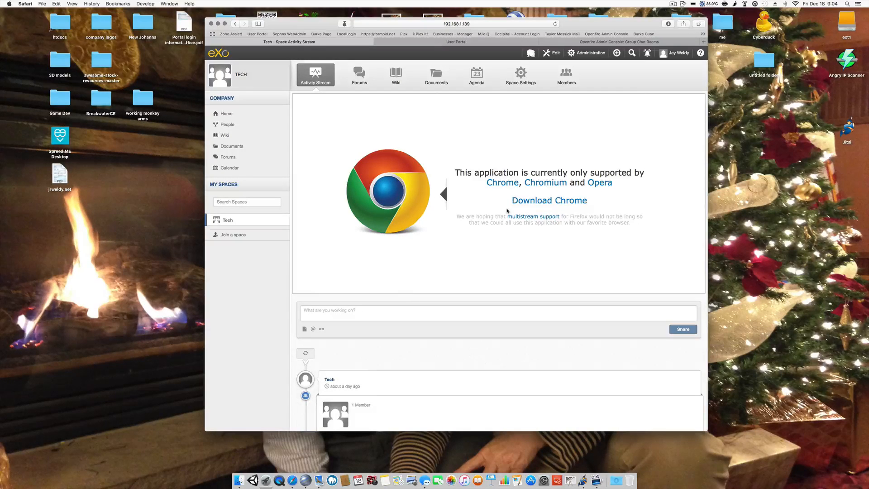
pyautogui.moveTo(665, 68)
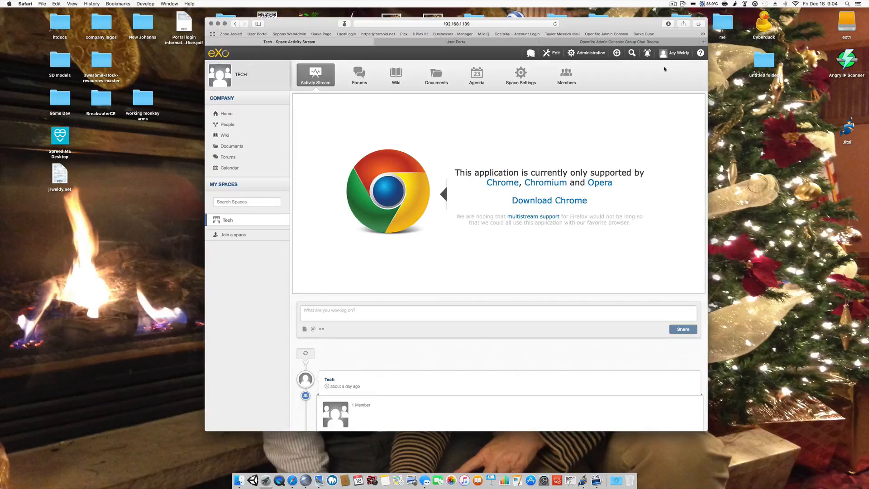